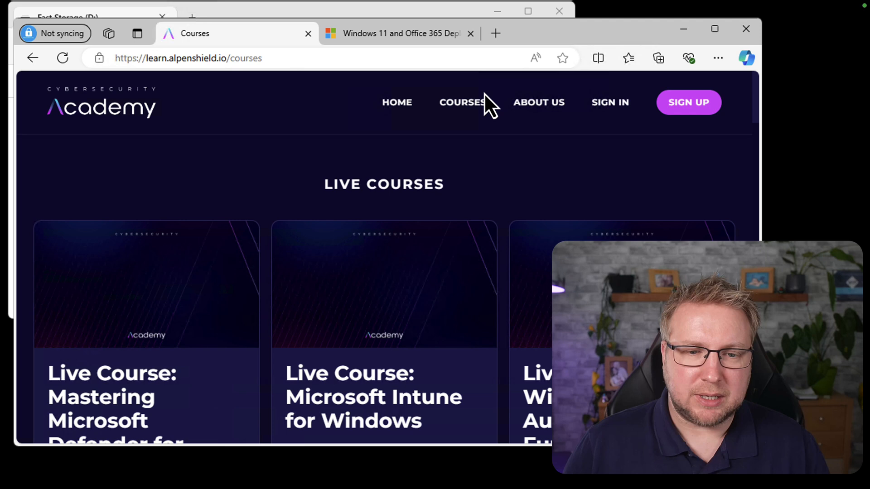
Step: Scroll down through the Evaluation Center page currently shown
scroll(down, 3)
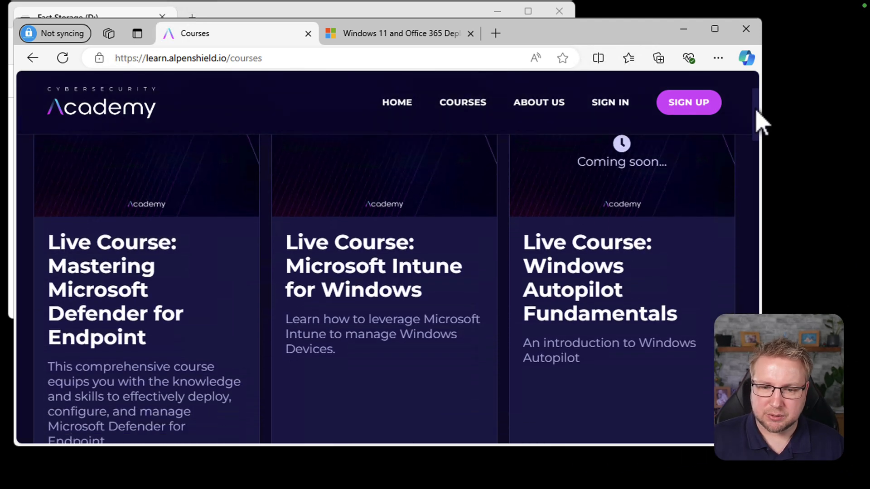
scroll(down, 3)
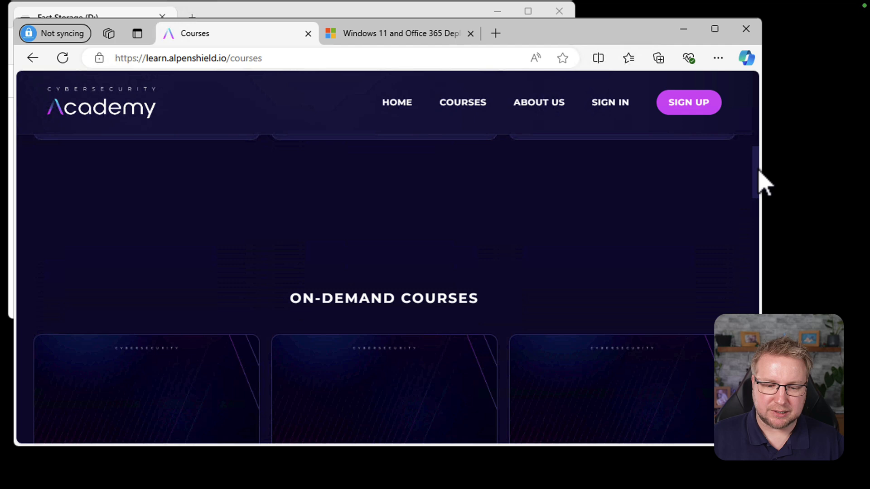
scroll(down, 3)
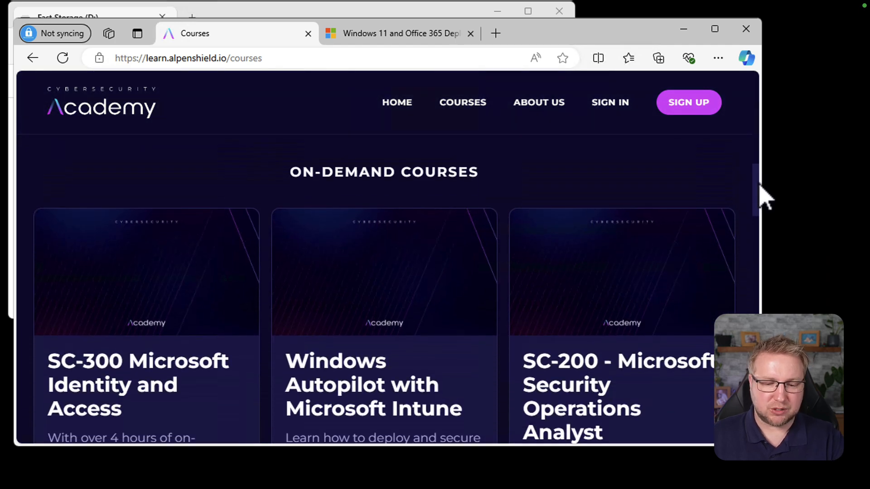
scroll(down, 3)
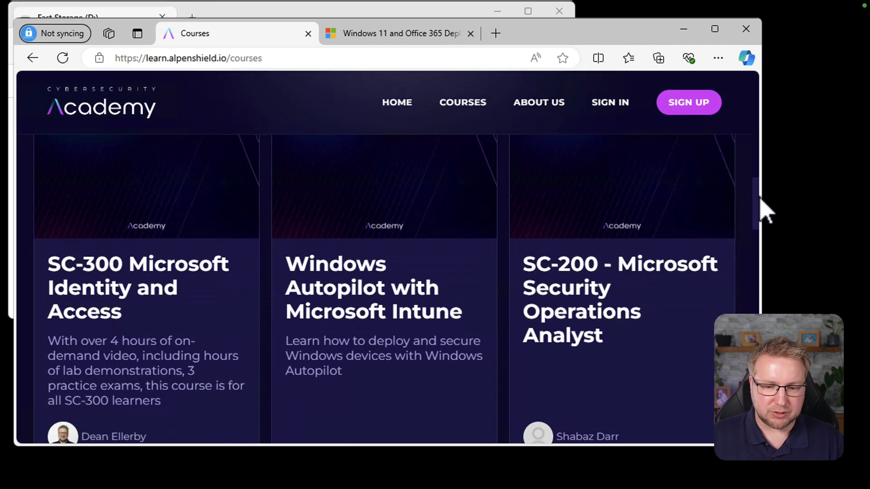
scroll(down, 3)
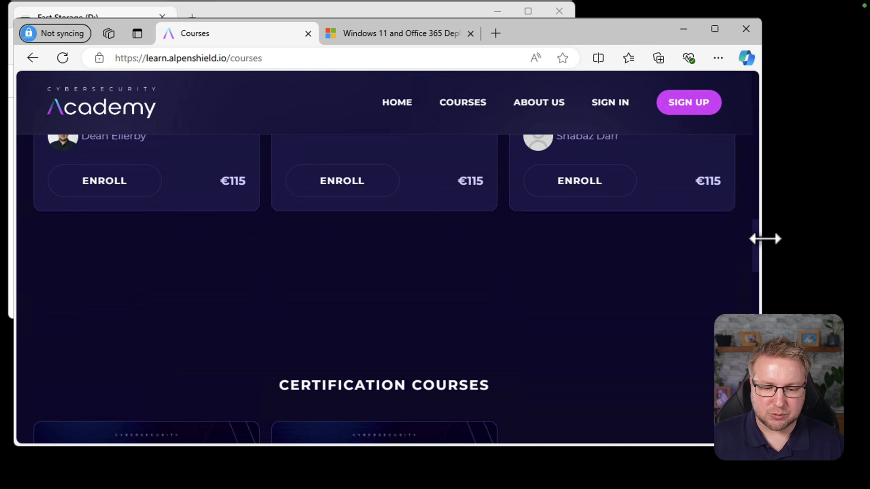
mouse_move(433, 239)
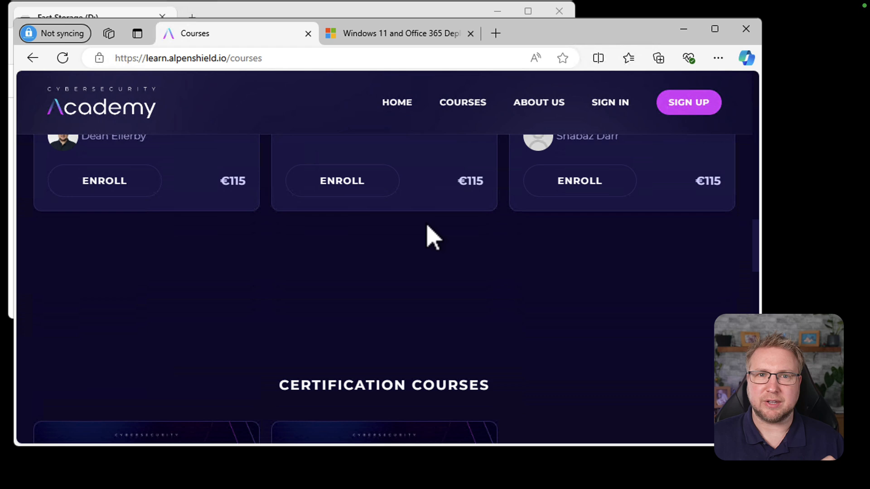
mouse_move(393, 50)
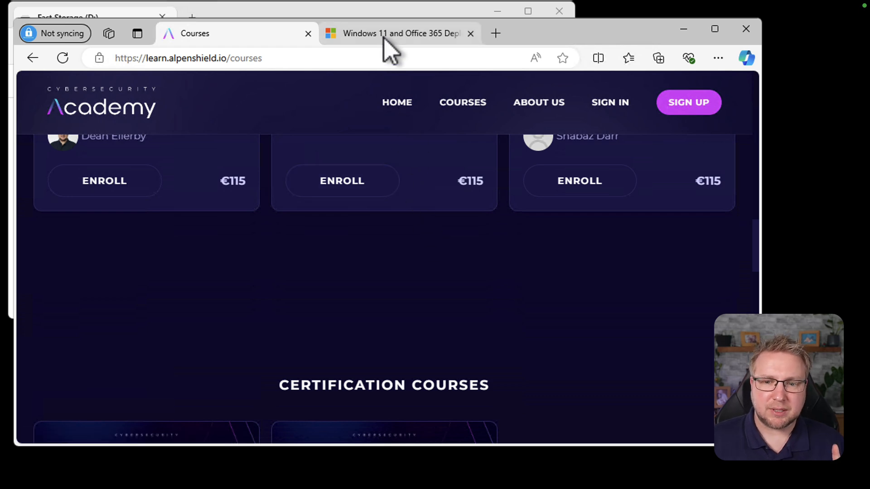
Step: Bring up the Deployment Lab Kit tab and read its Description and lab guides
click(400, 33)
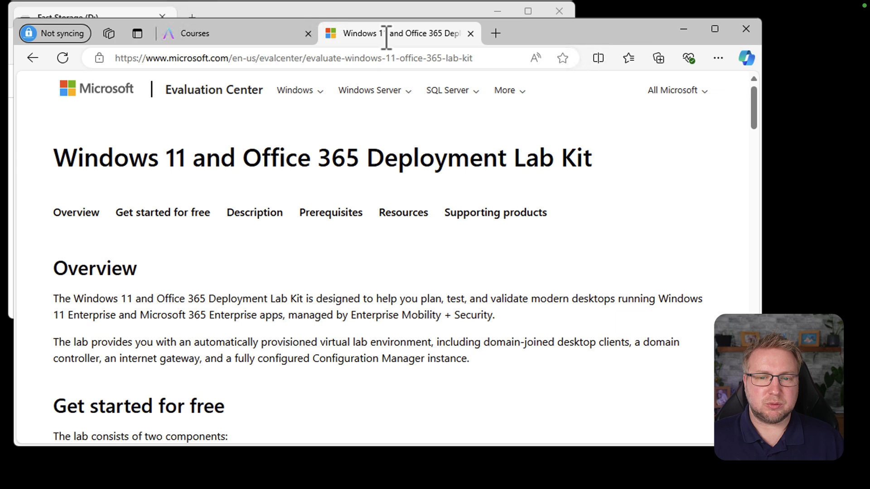
mouse_move(388, 55)
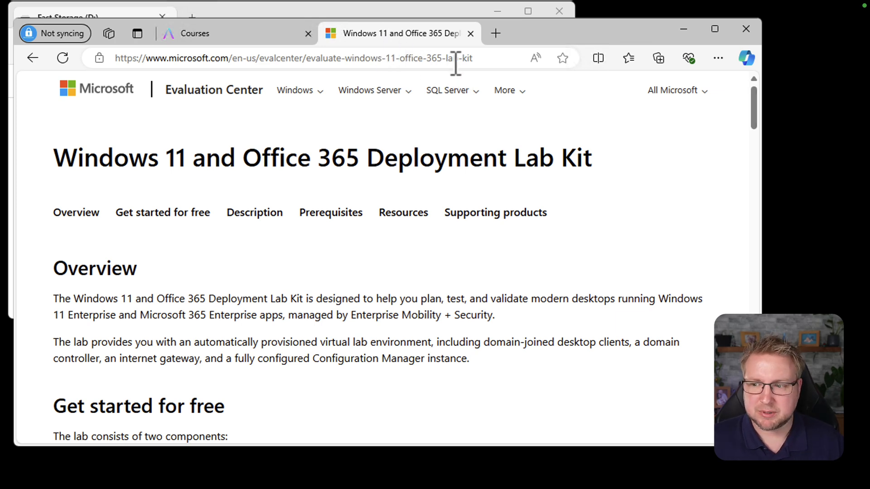
mouse_move(759, 106)
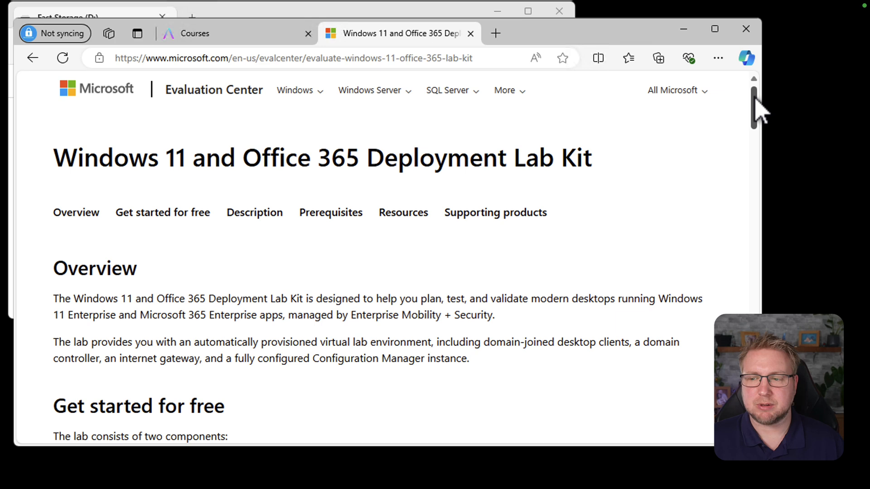
scroll(down, 3)
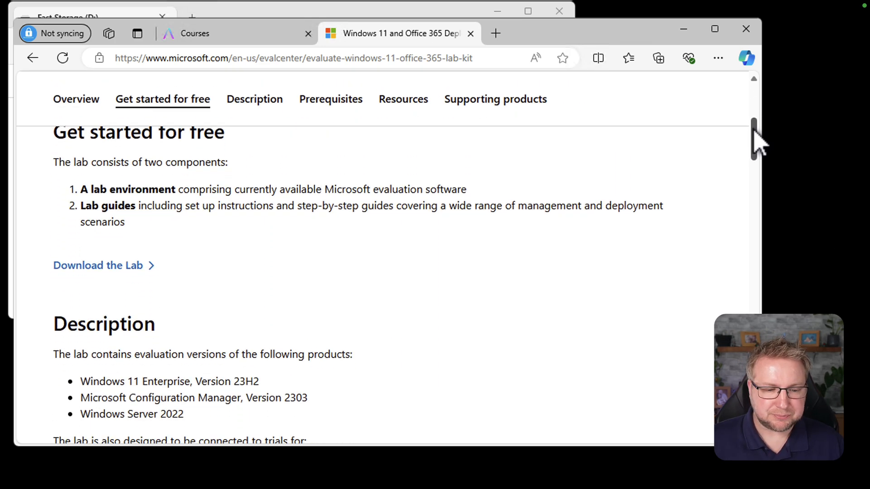
mouse_move(745, 150)
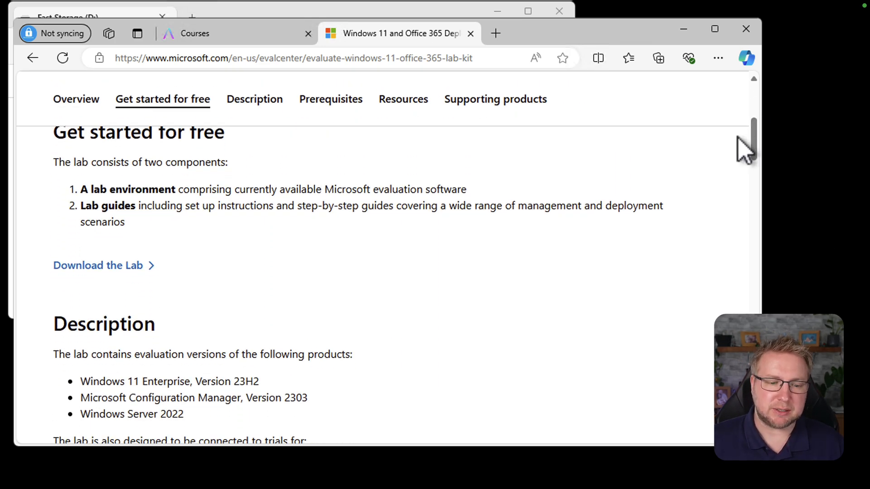
mouse_move(681, 185)
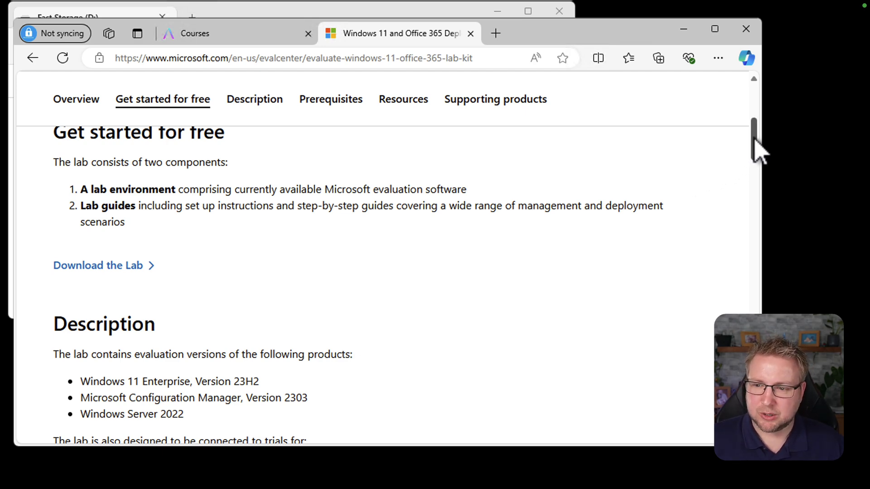
scroll(down, 3)
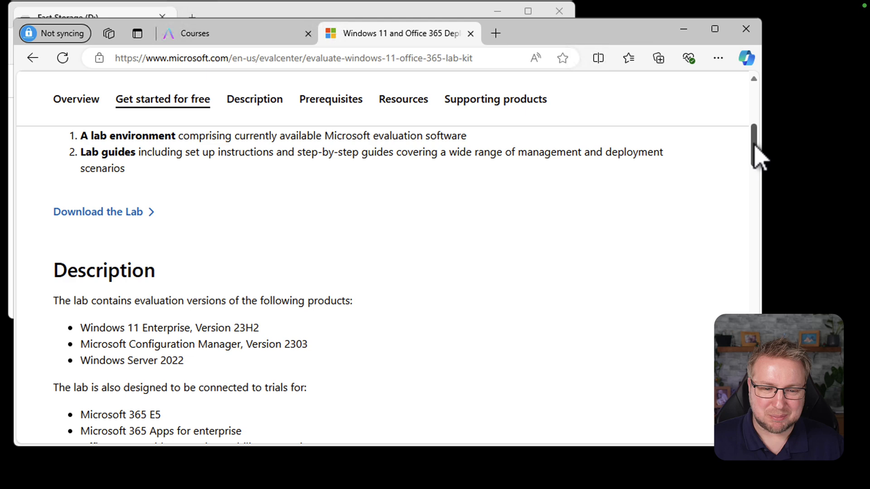
scroll(down, 3)
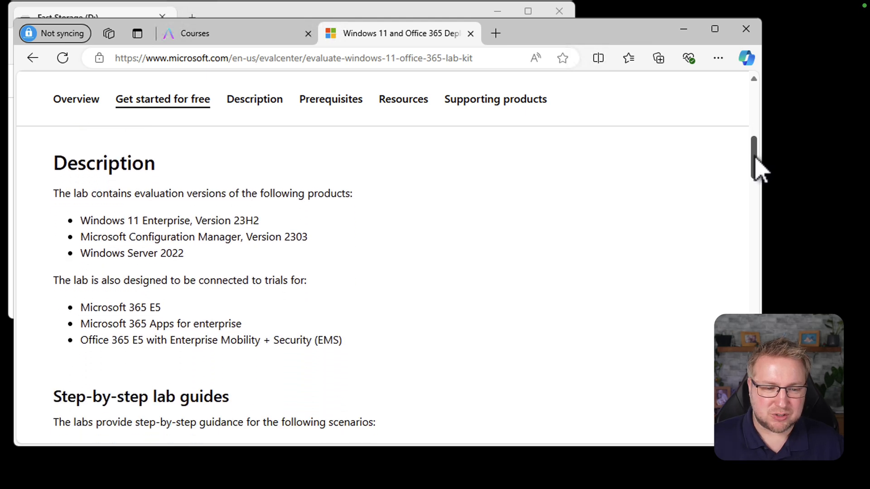
mouse_move(718, 169)
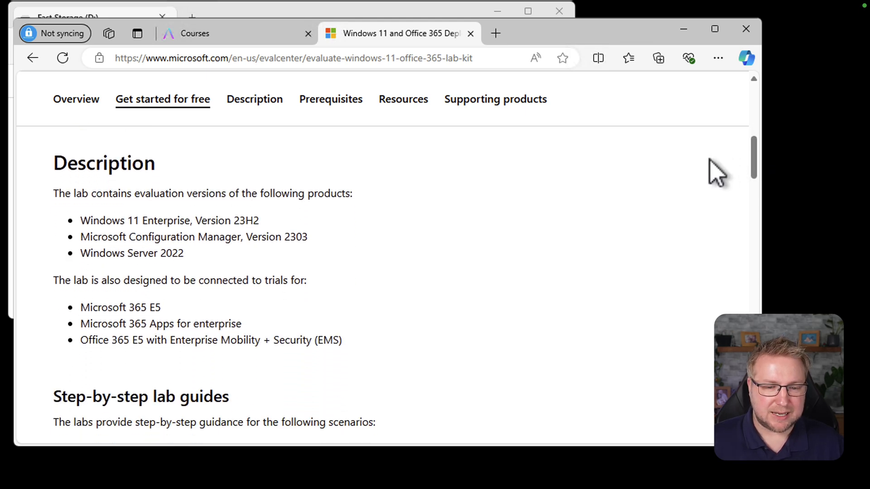
mouse_move(552, 178)
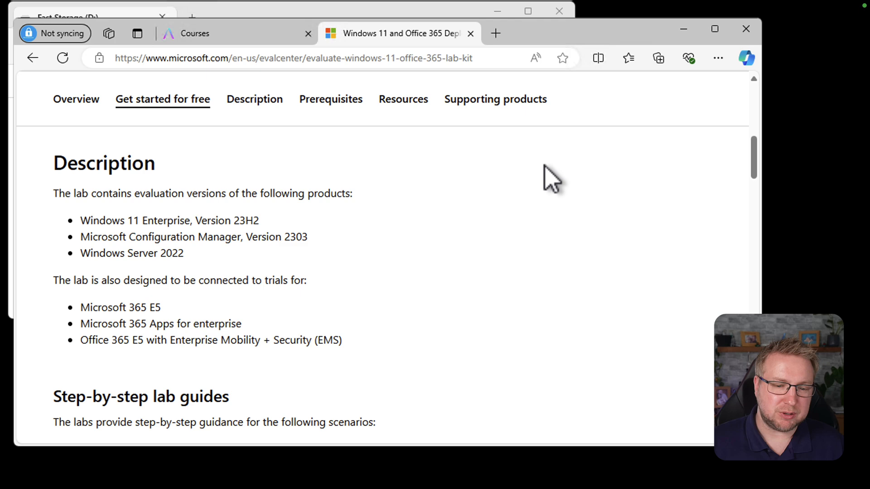
mouse_move(460, 185)
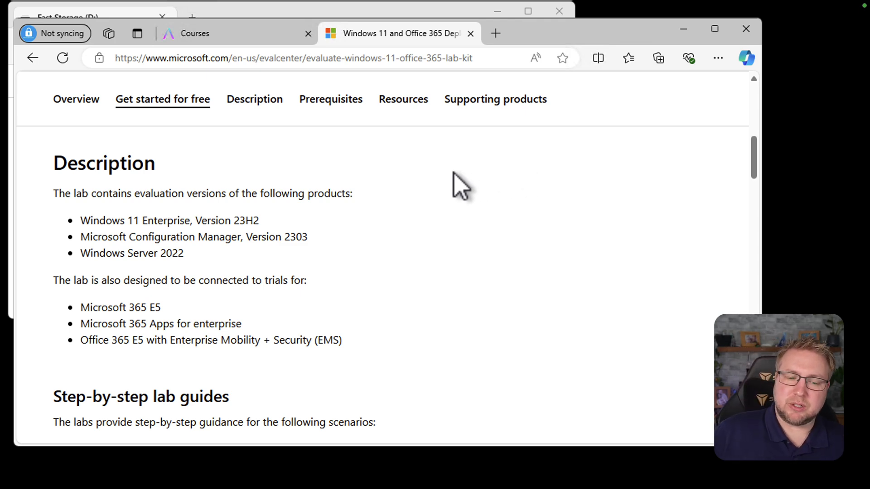
mouse_move(378, 228)
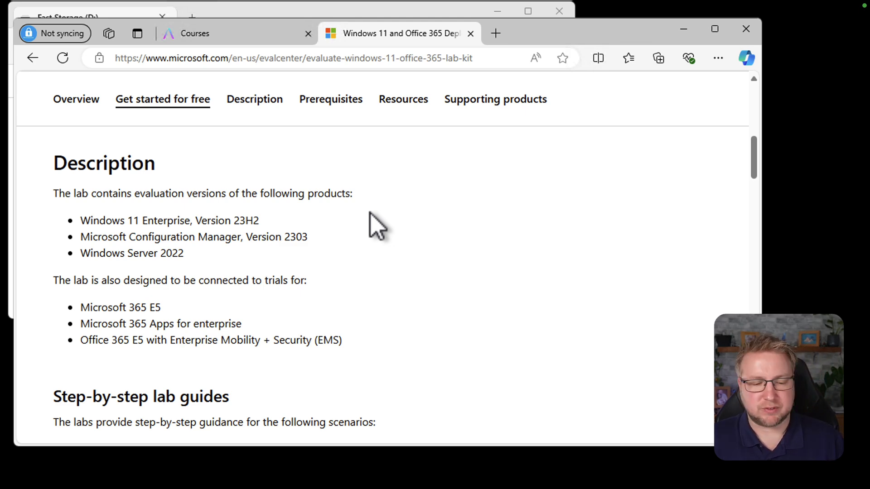
mouse_move(535, 203)
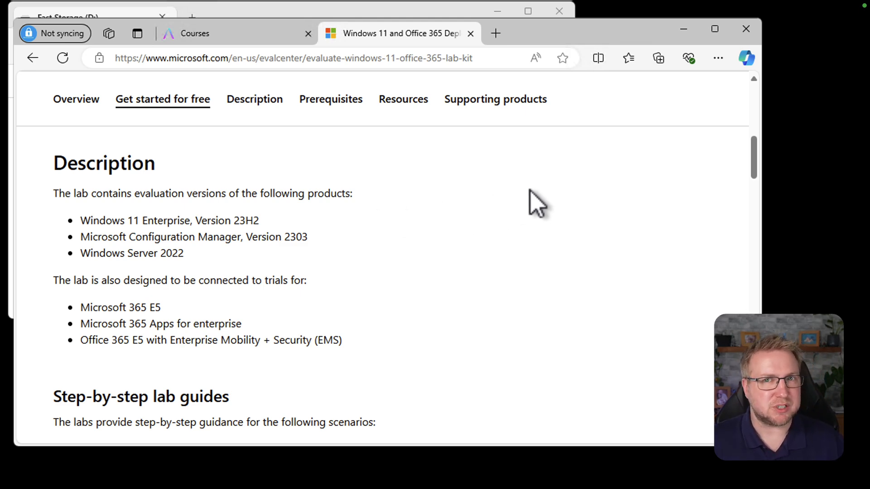
scroll(down, 3)
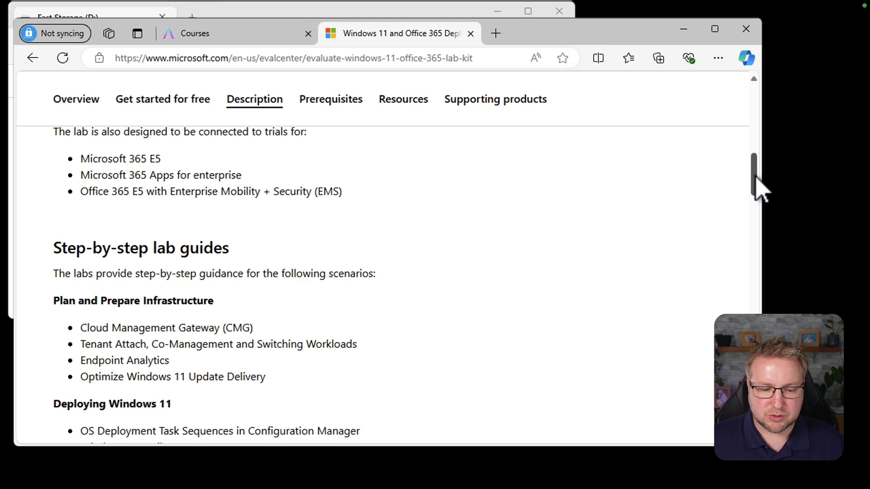
scroll(down, 3)
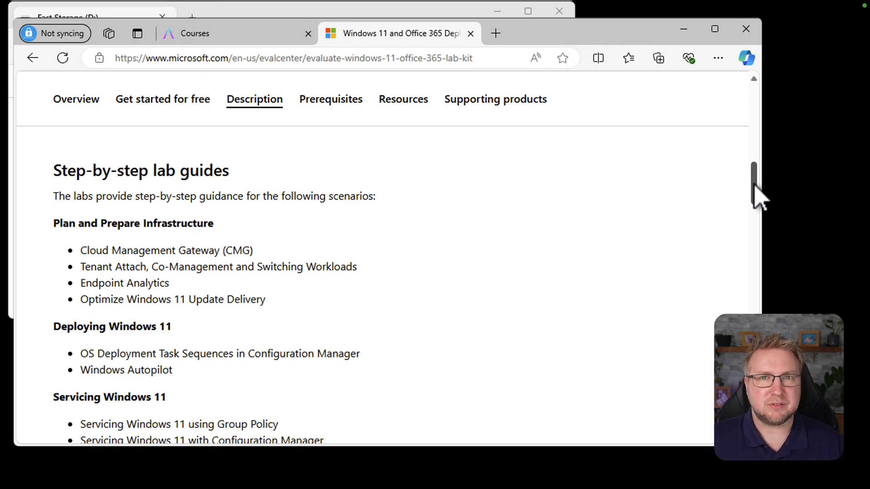
mouse_move(757, 175)
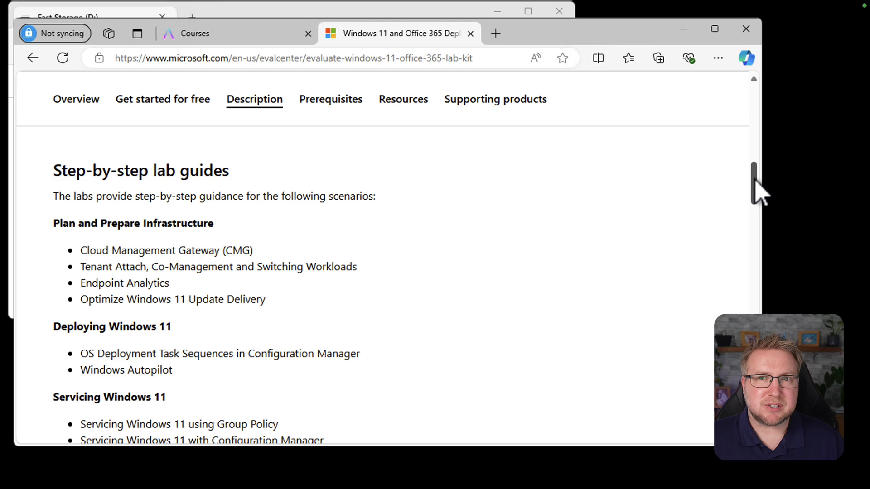
scroll(up, 3)
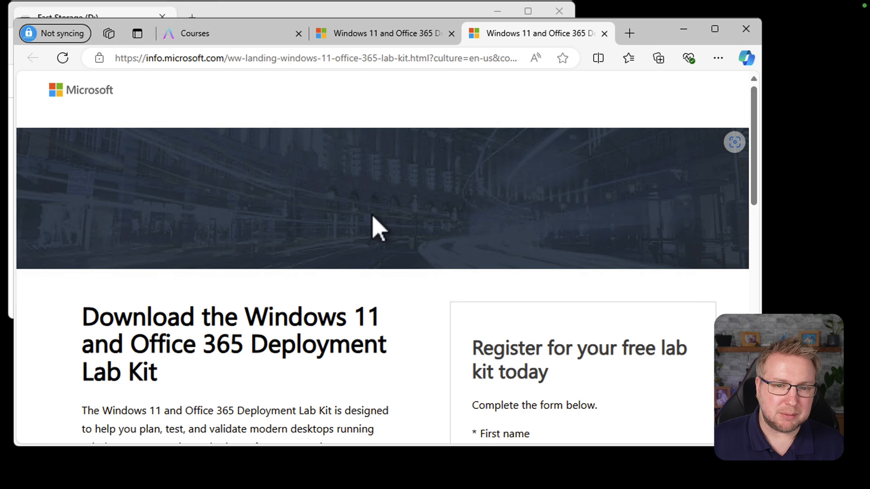
mouse_move(759, 125)
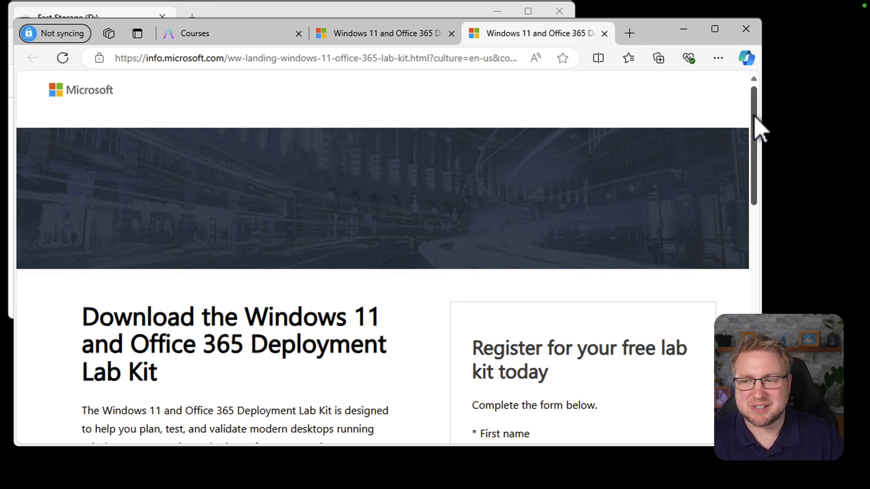
Step: Scroll the lab kit registration form down to its Download now button
scroll(down, 3)
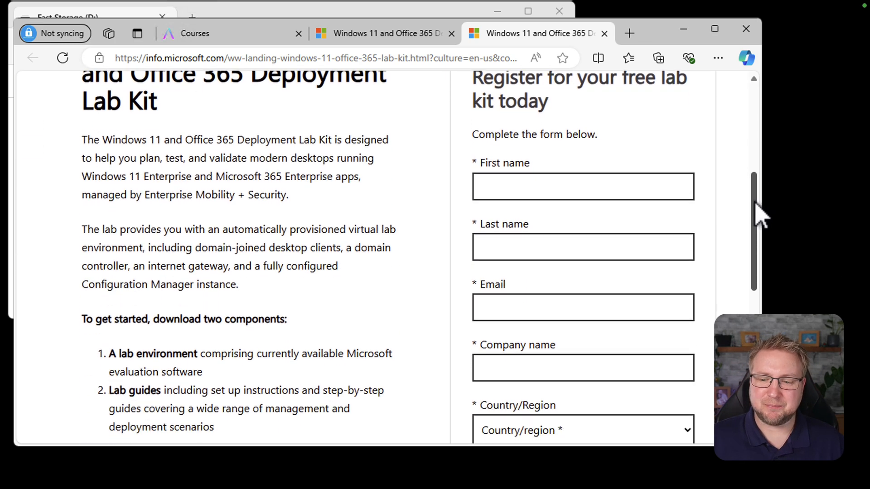
scroll(down, 3)
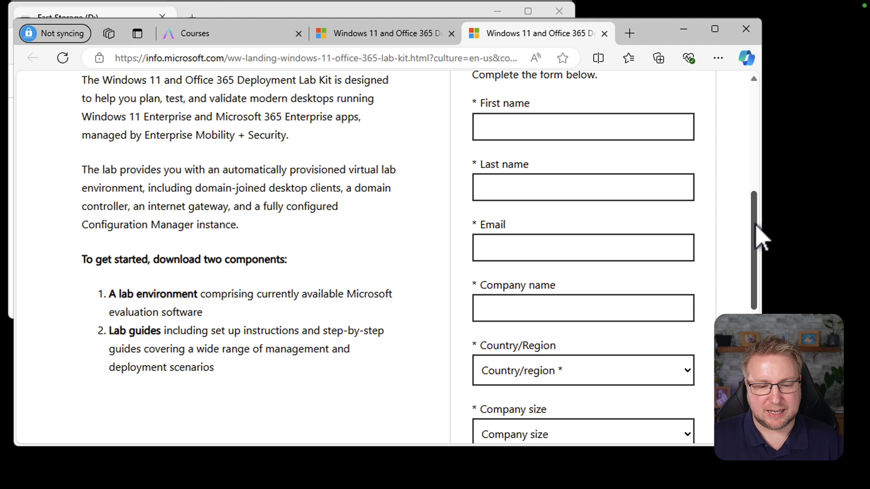
scroll(down, 3)
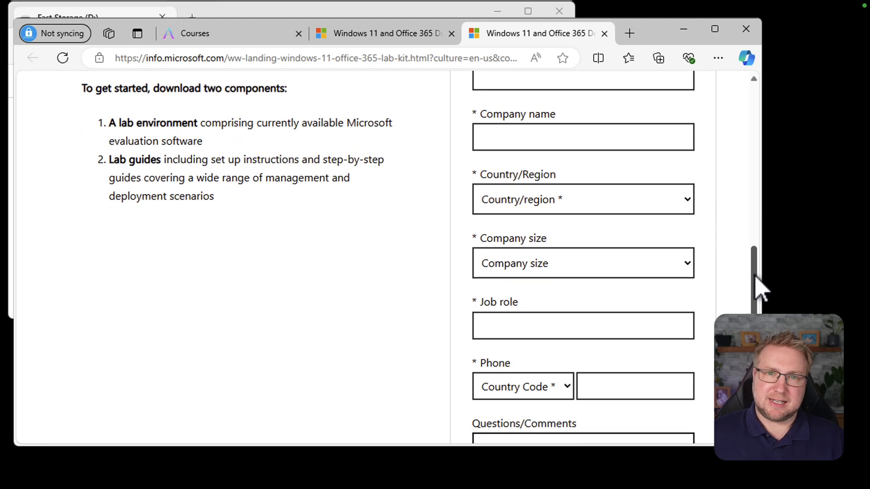
scroll(down, 3)
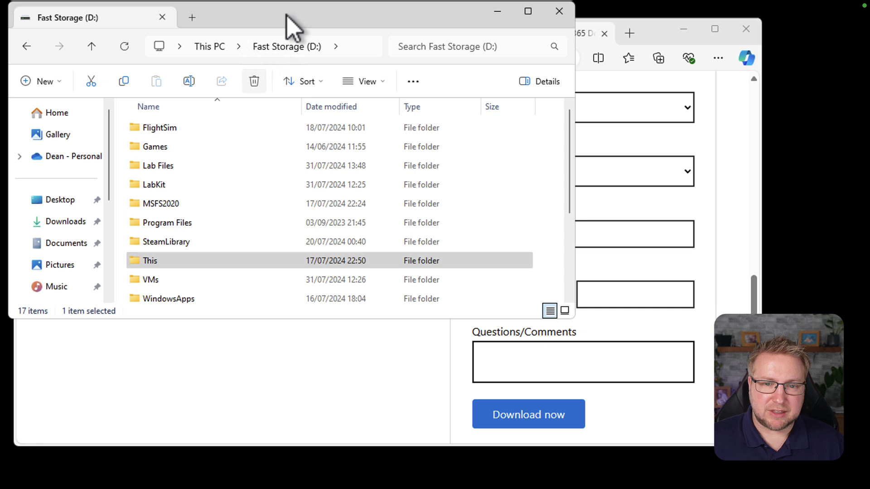
mouse_move(189, 185)
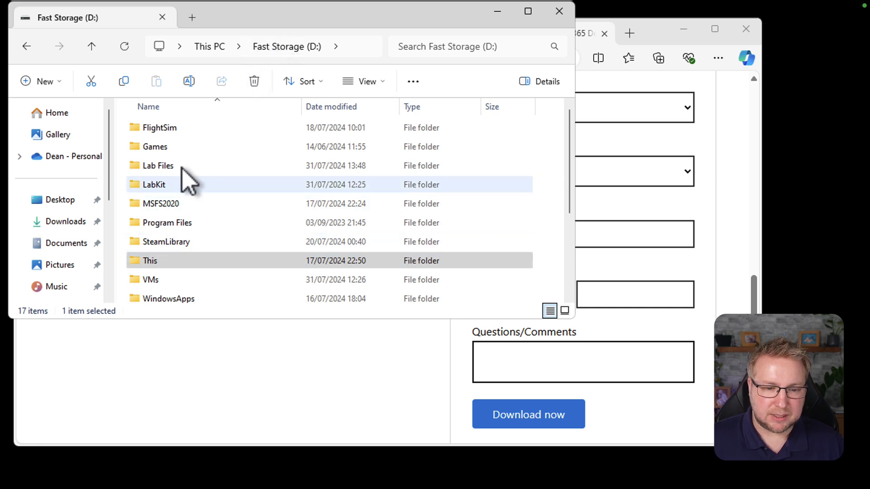
Step: Open Lab Files and start Extract All on the Win11_23H2_Lab_5.15 zip
double_click(158, 165)
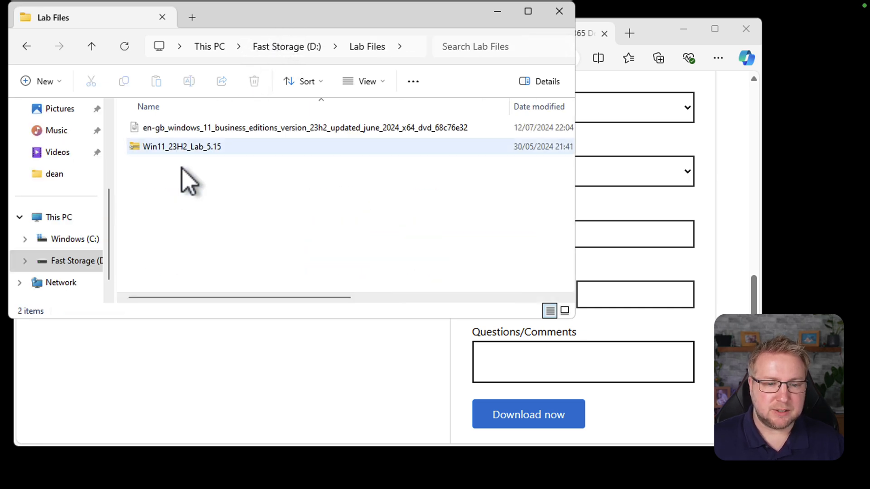
mouse_move(177, 158)
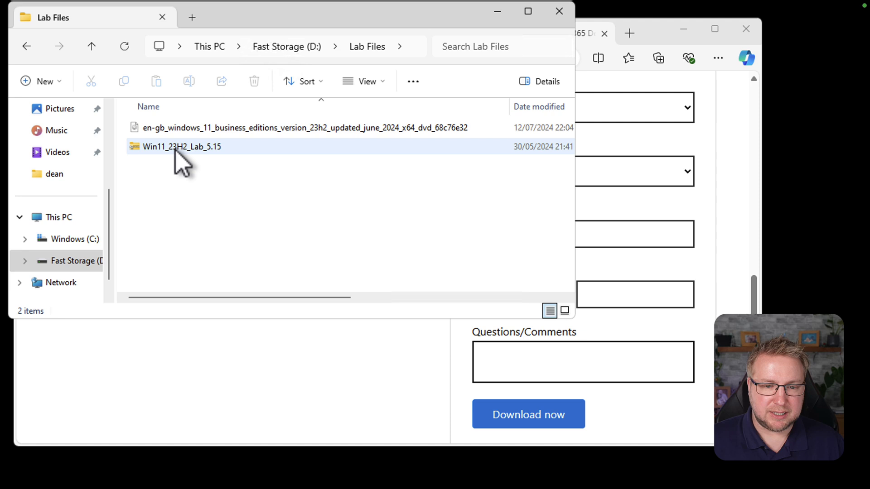
mouse_move(181, 146)
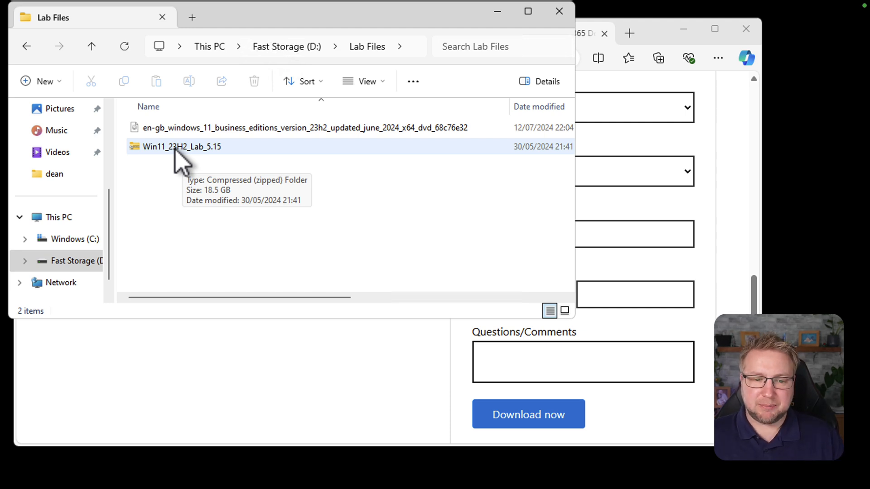
right_click(181, 147)
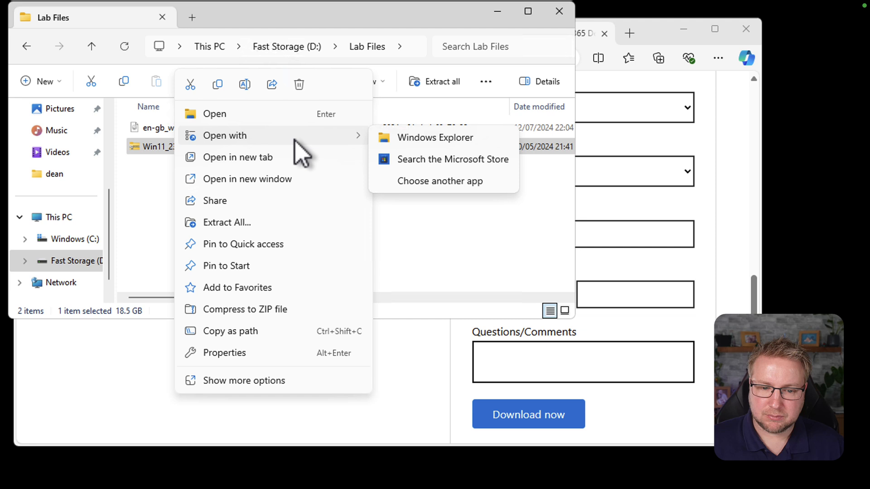
click(239, 233)
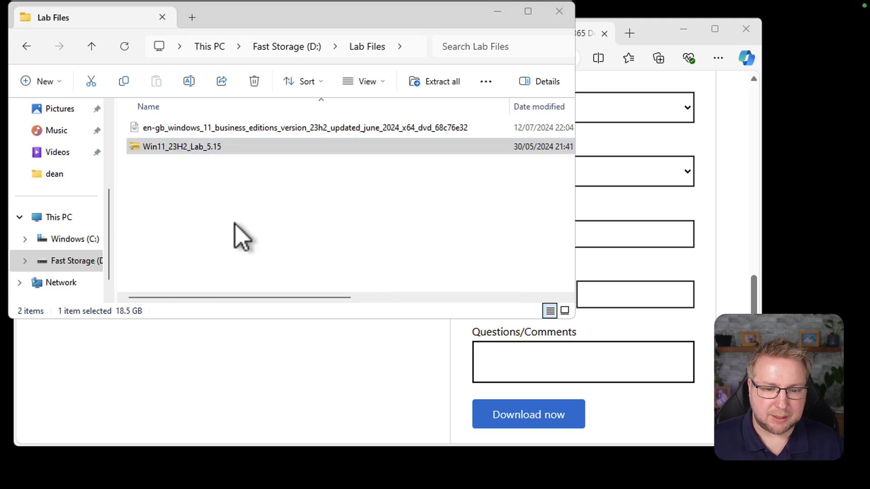
Step: Extract the archive into D:\Lab Files\Win11_23H2_Lab_5.15
click(435, 82)
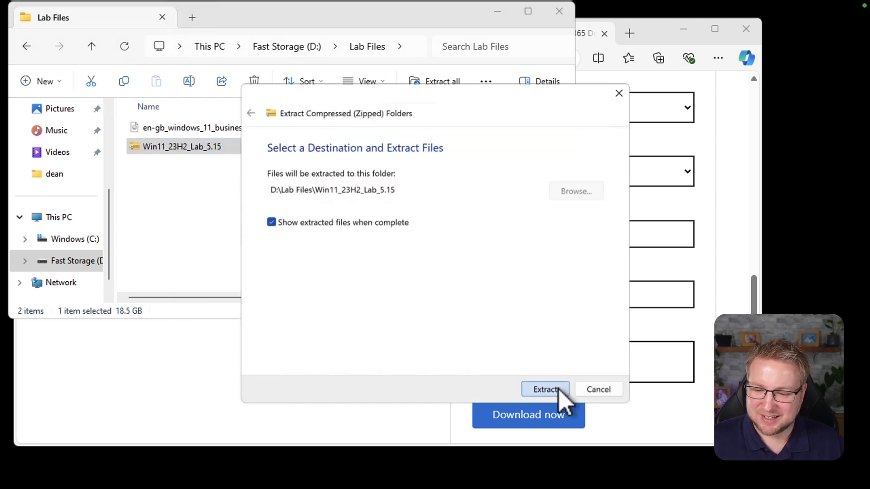
click(545, 389)
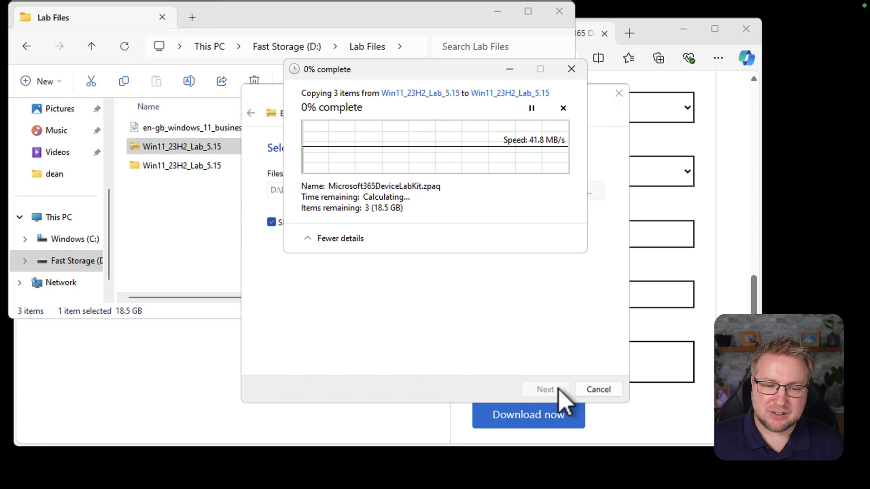
mouse_move(197, 155)
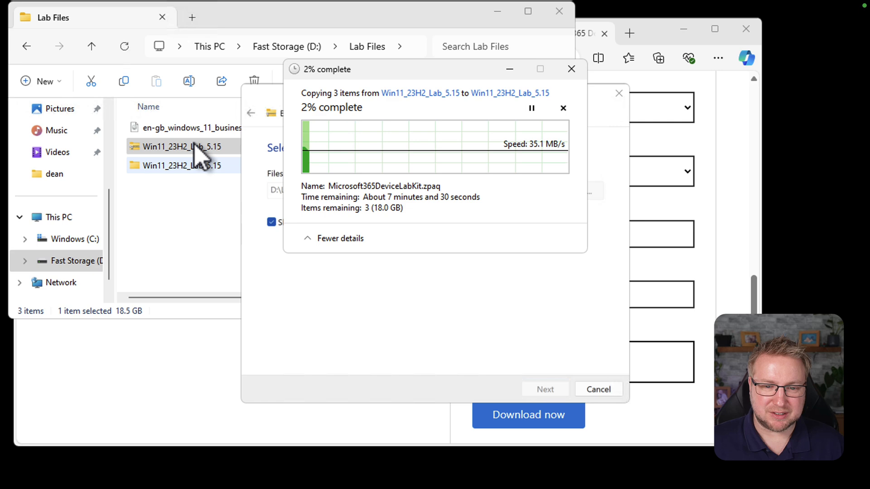
mouse_move(346, 289)
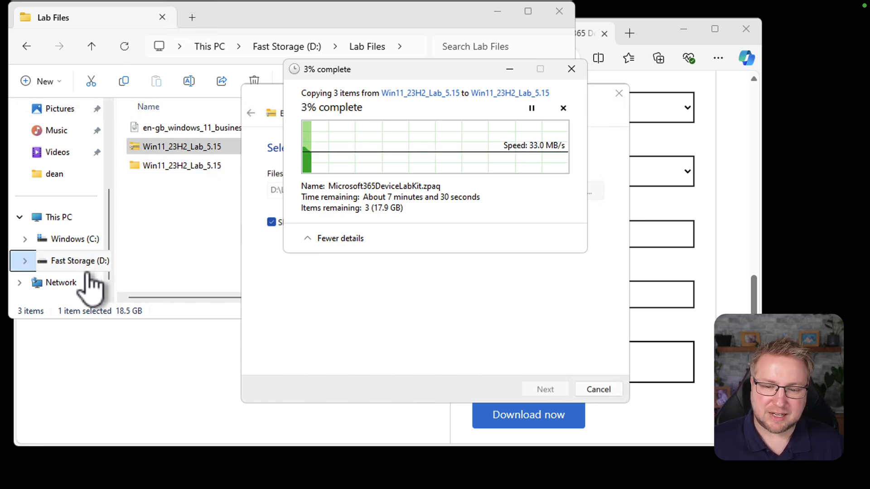
mouse_move(111, 294)
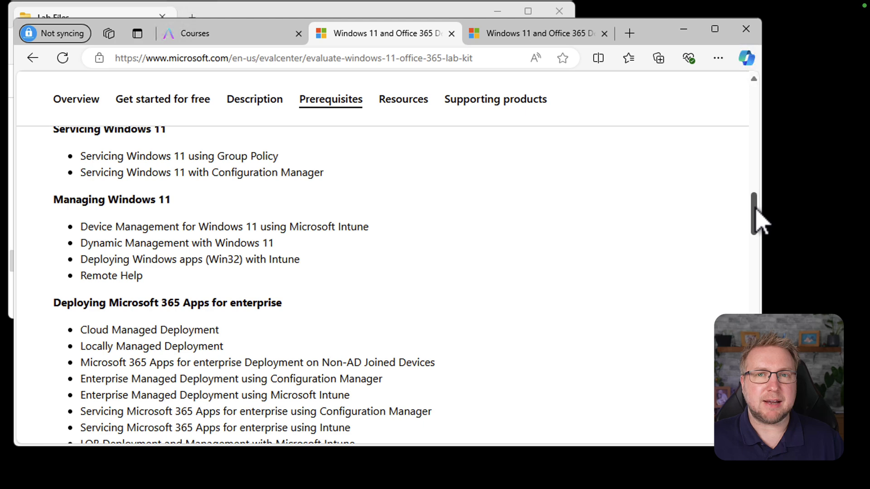
Step: Read the Prerequisites section's System Requirements and Things to Know
scroll(down, 3)
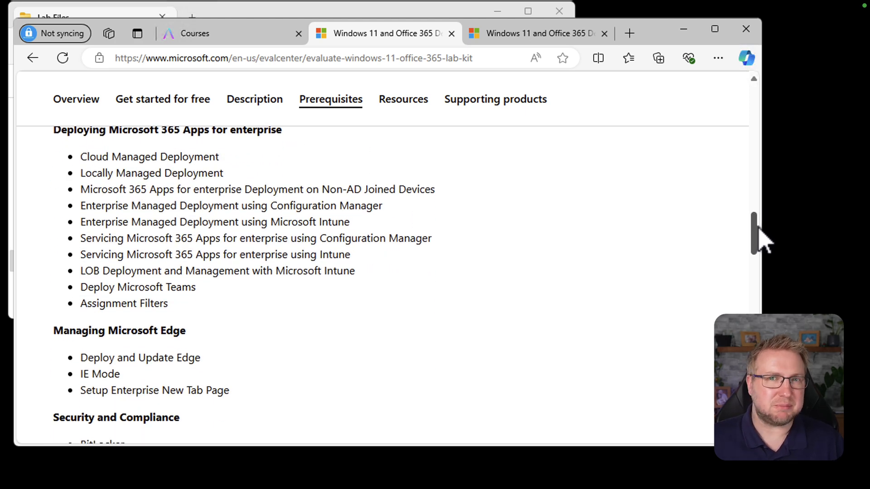
scroll(down, 3)
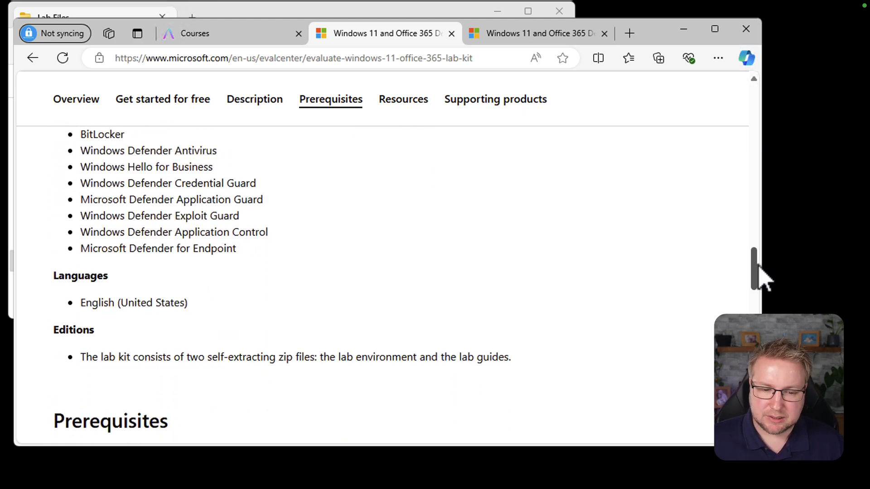
scroll(down, 3)
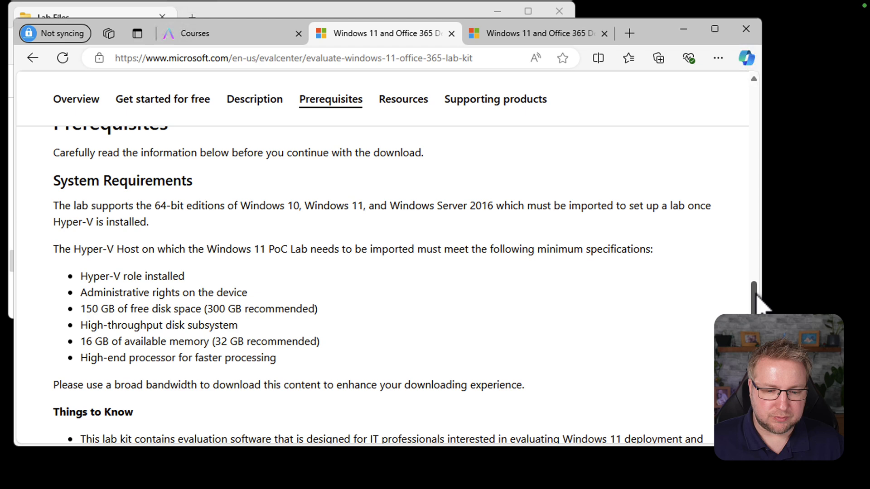
mouse_move(406, 255)
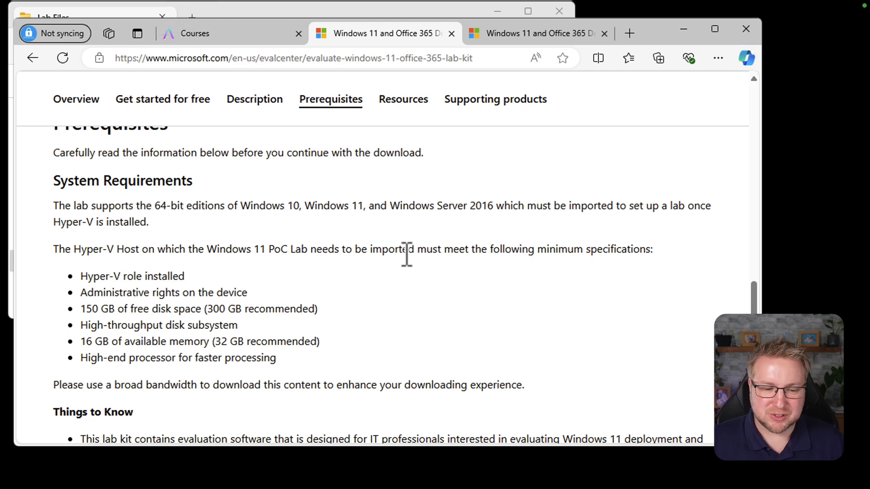
mouse_move(413, 269)
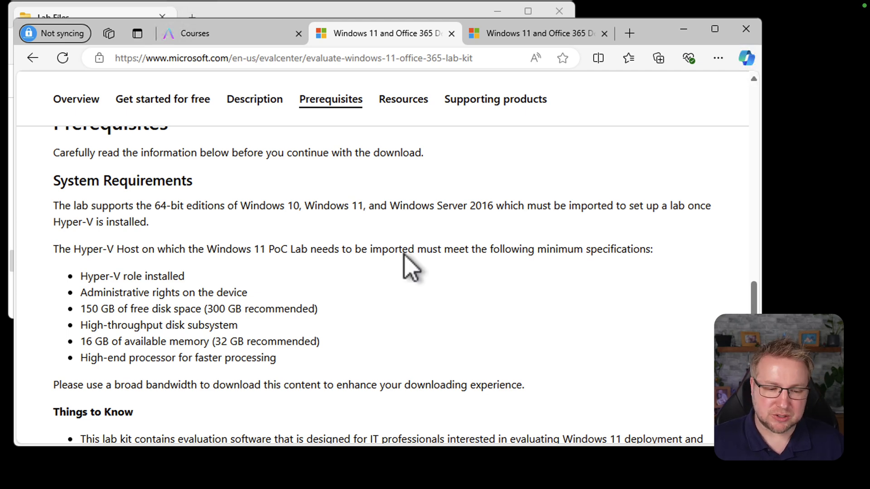
mouse_move(278, 308)
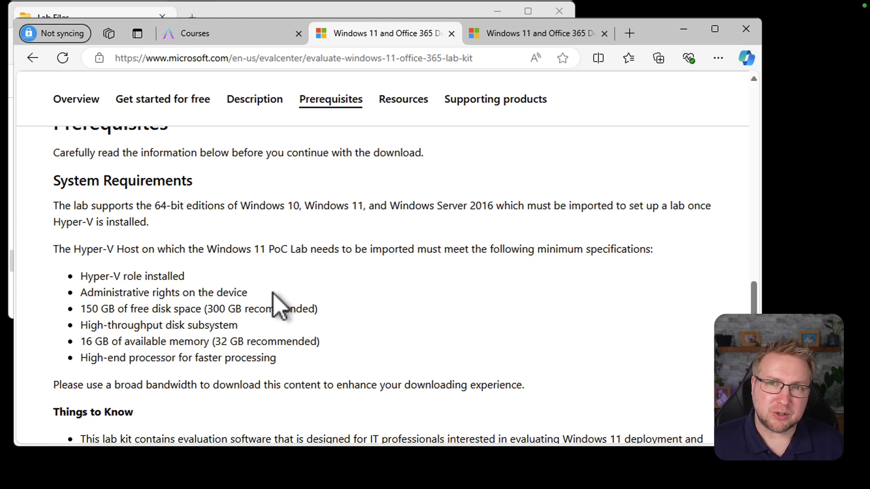
mouse_move(264, 297)
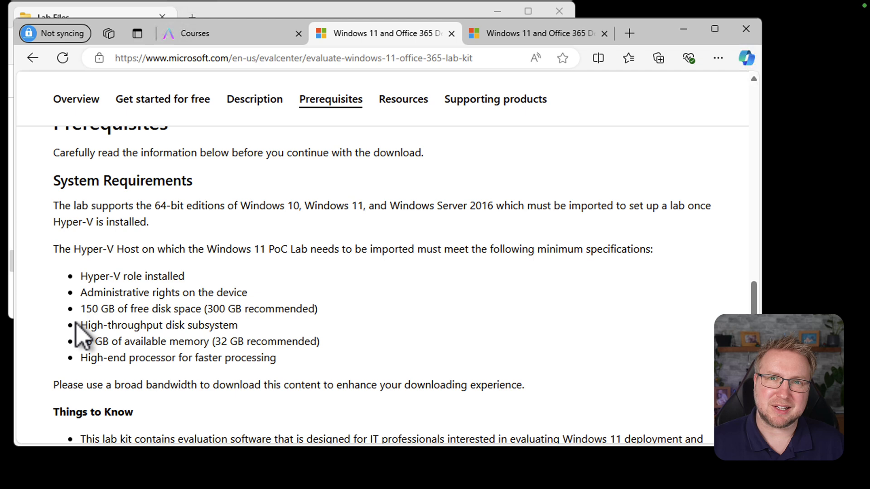
mouse_move(82, 361)
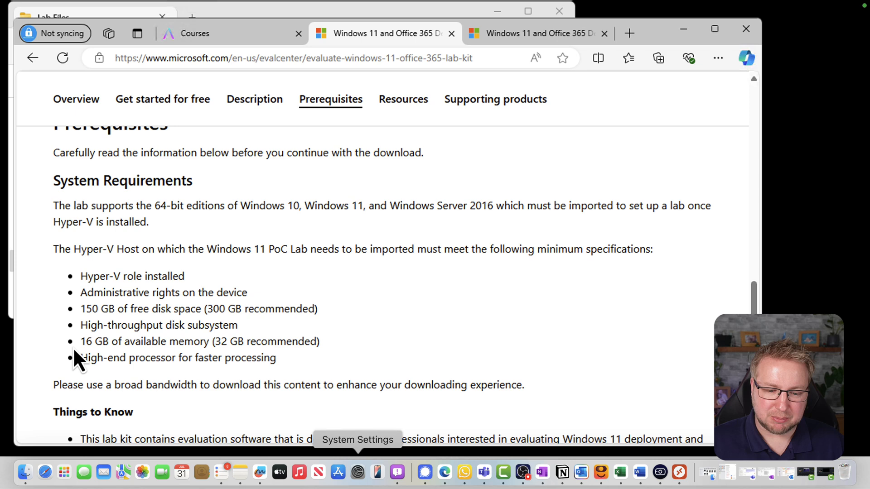
mouse_move(250, 477)
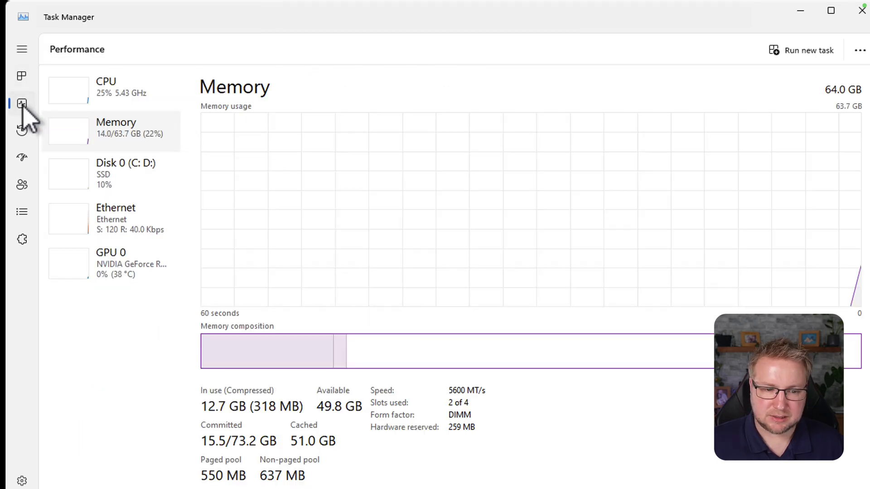
mouse_move(669, 44)
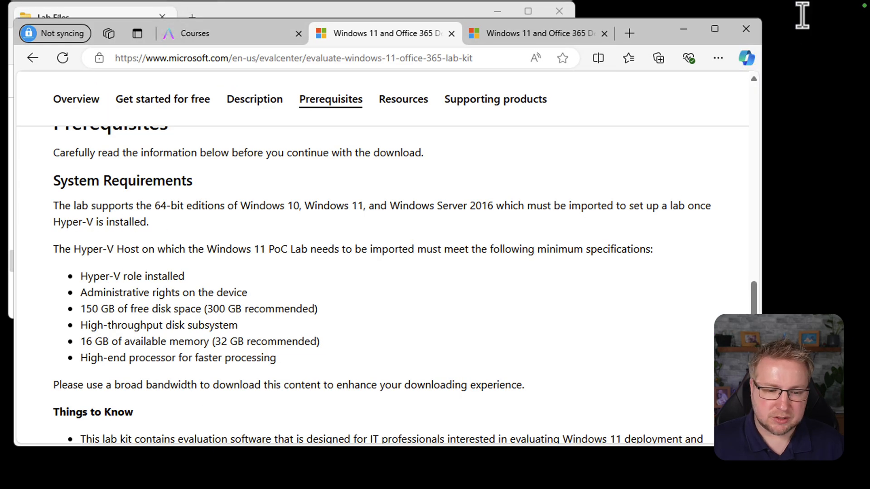
mouse_move(282, 380)
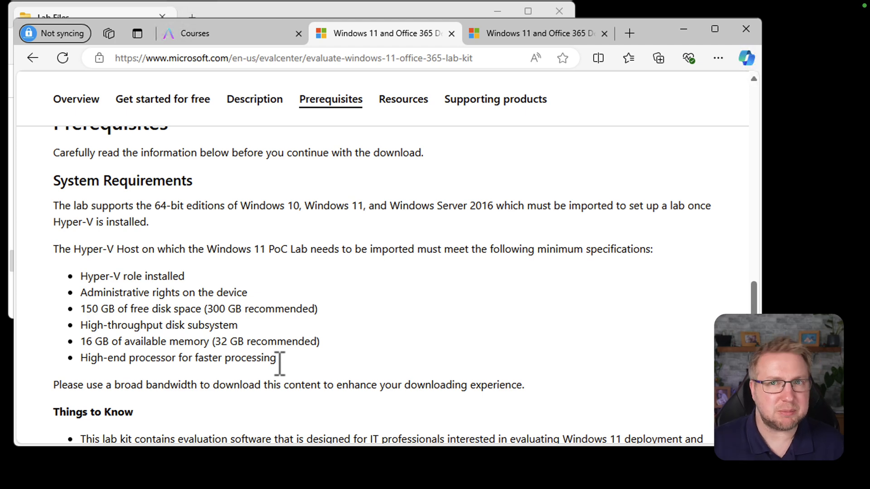
scroll(down, 3)
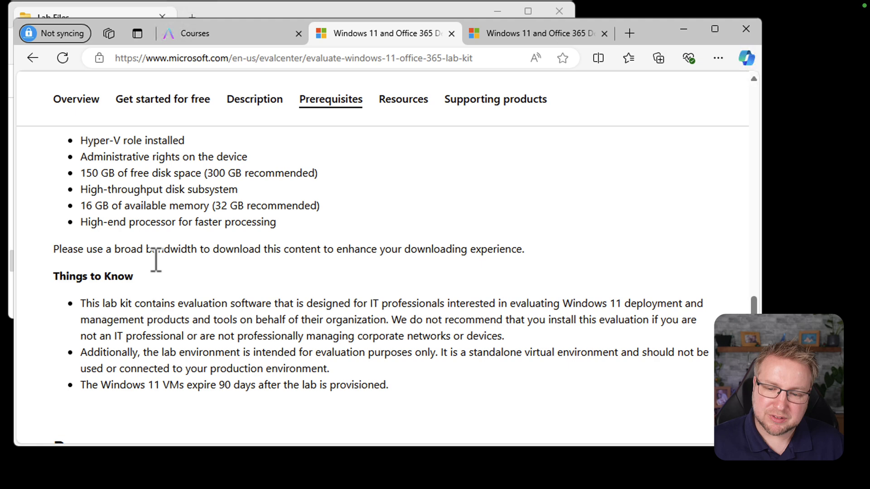
scroll(down, 3)
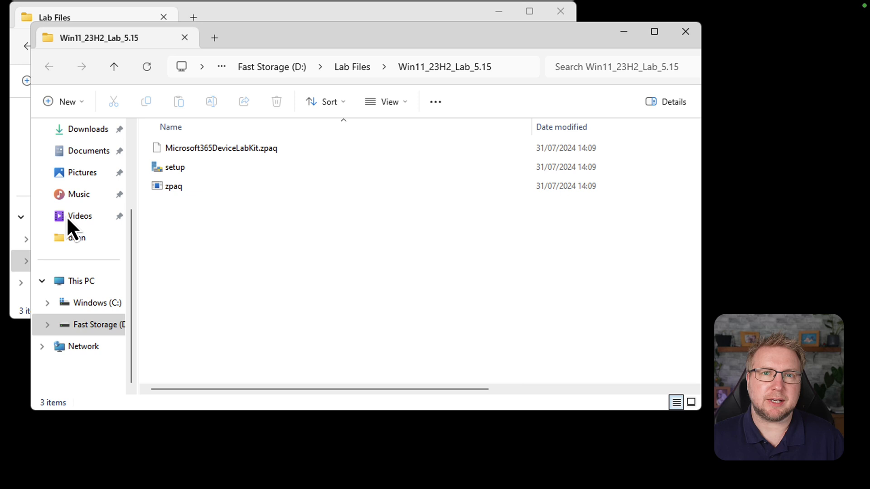
mouse_move(177, 178)
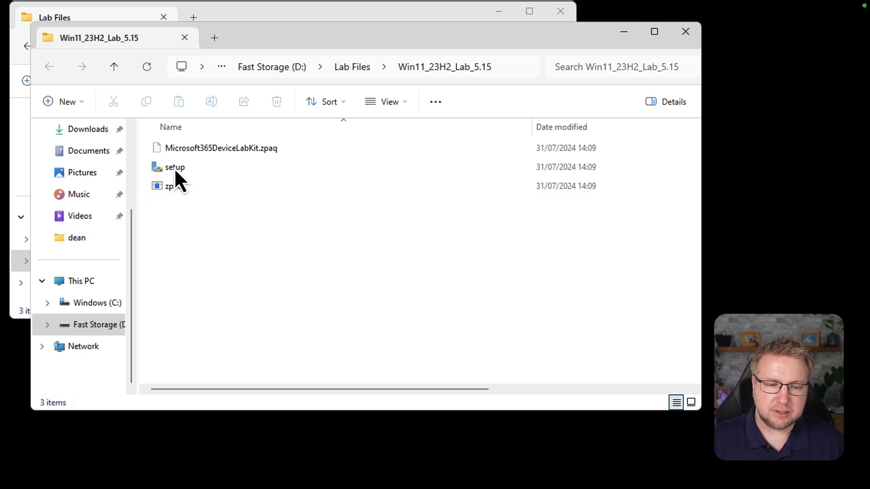
Step: Run setup from Win11_23H2_Lab_5.15, allowing it via SmartScreen's More info and Run anyway
click(175, 167)
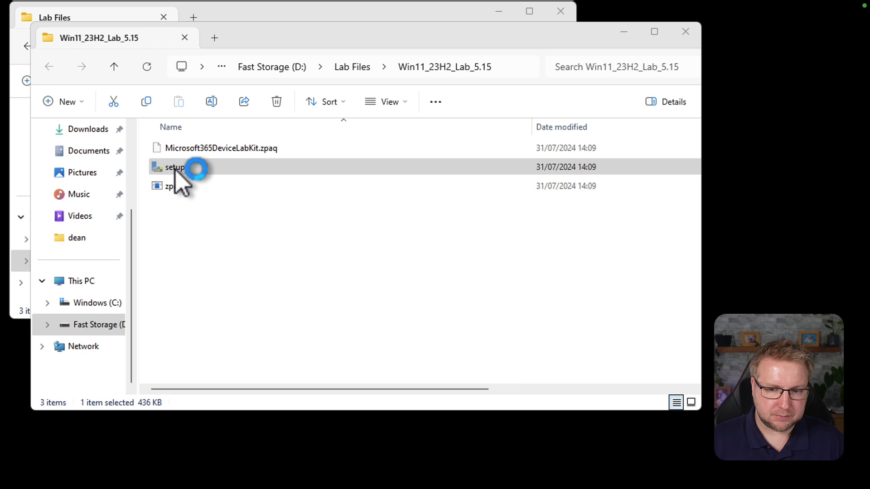
double_click(174, 167)
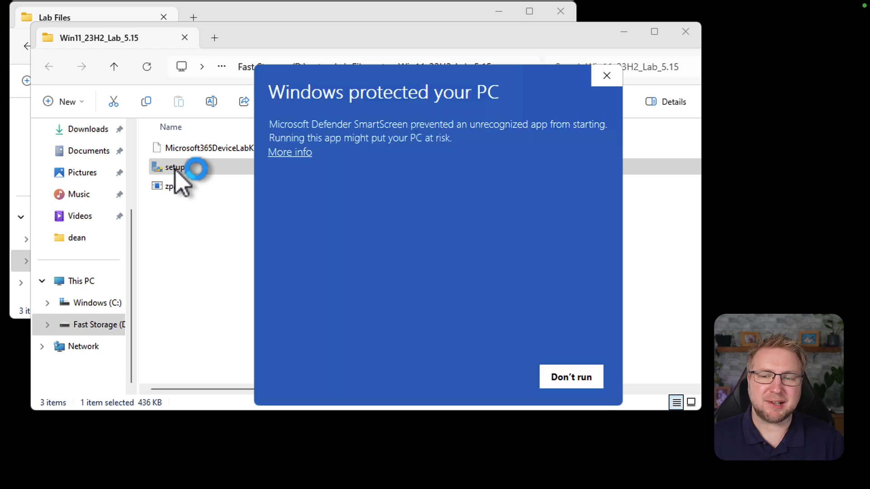
mouse_move(304, 166)
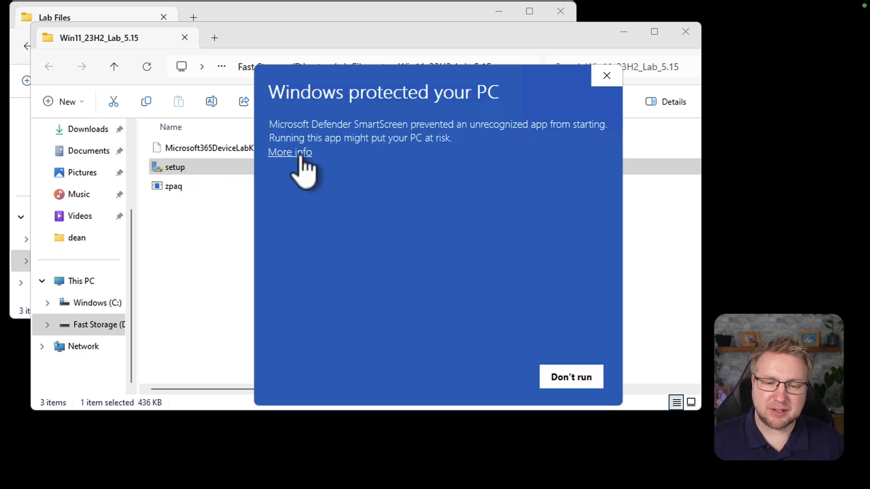
click(289, 152)
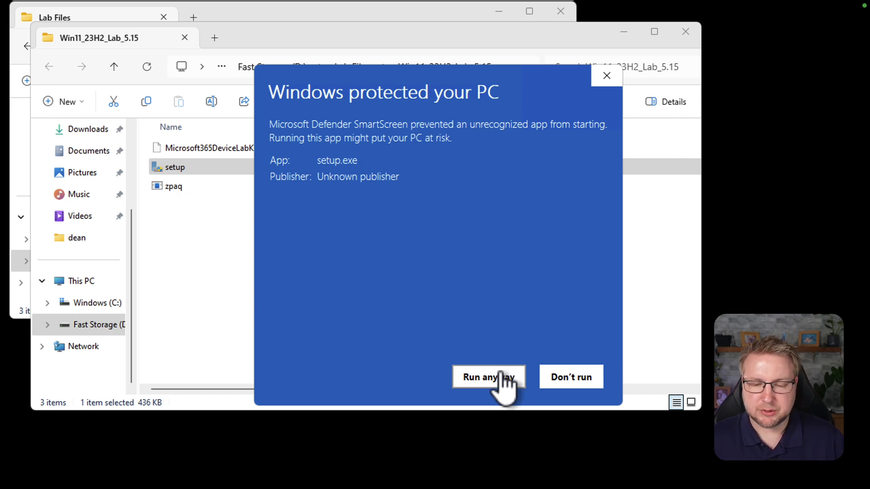
click(488, 377)
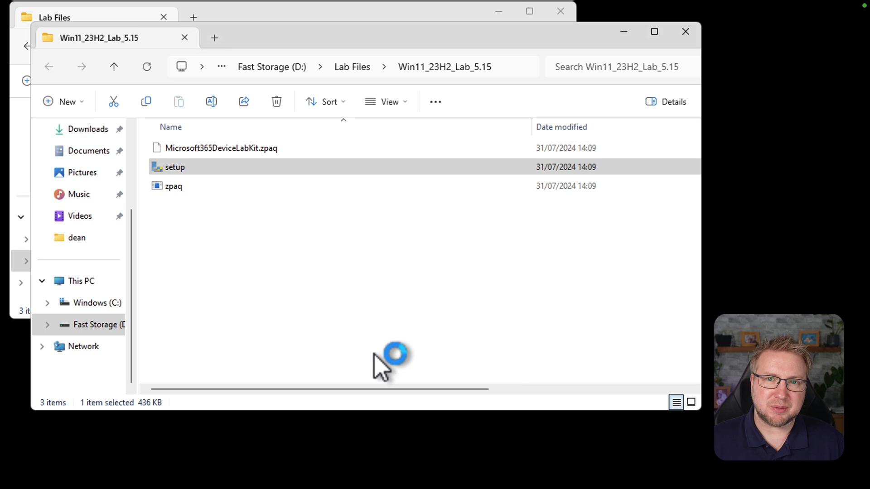
double_click(175, 166)
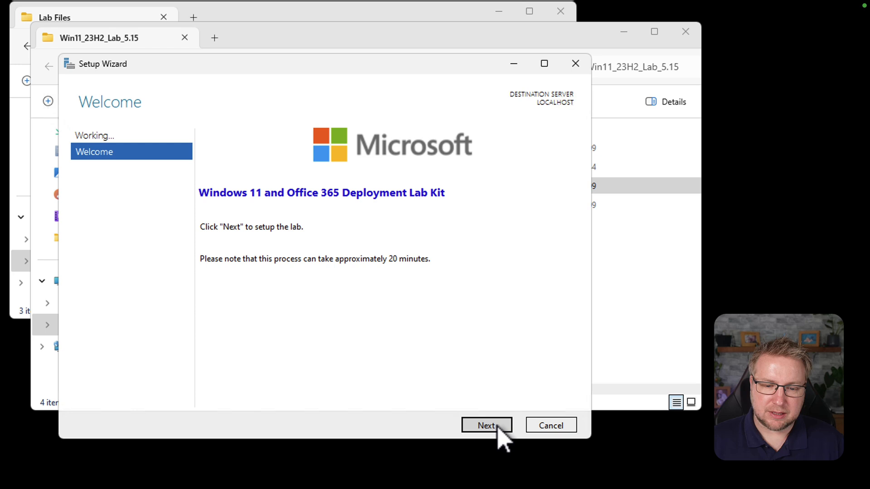
Step: Advance past the Welcome and licence pages, then bring up ACADEMYHOST's Virtual Switch Manager
click(485, 425)
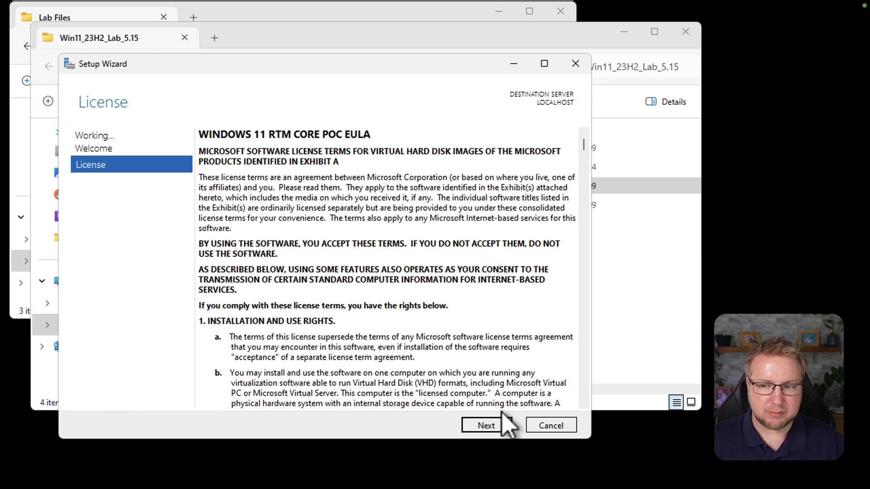
scroll(down, 3)
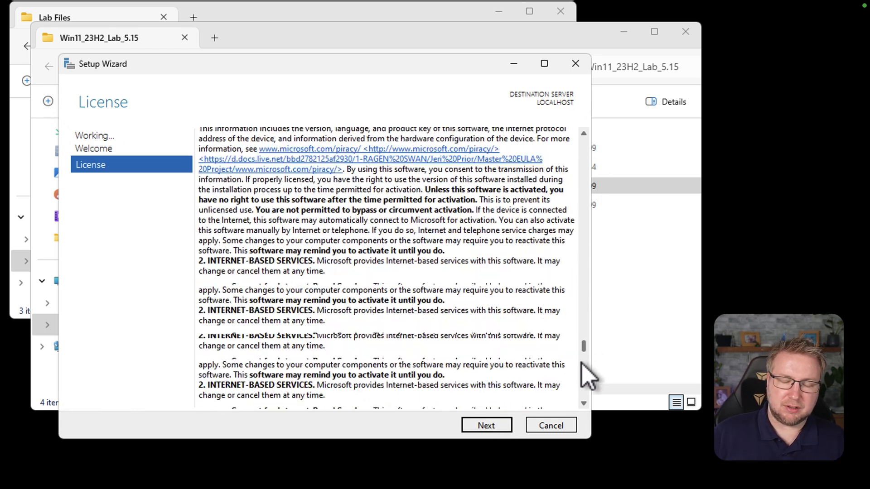
scroll(down, 3)
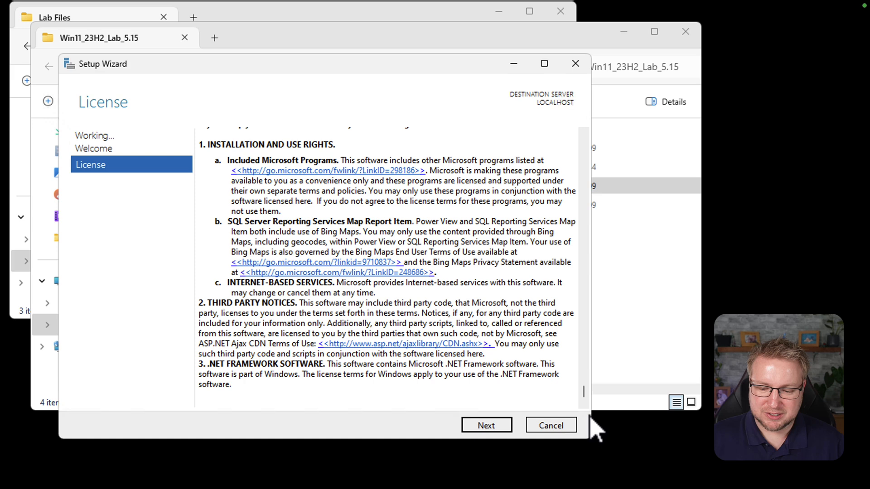
click(485, 425)
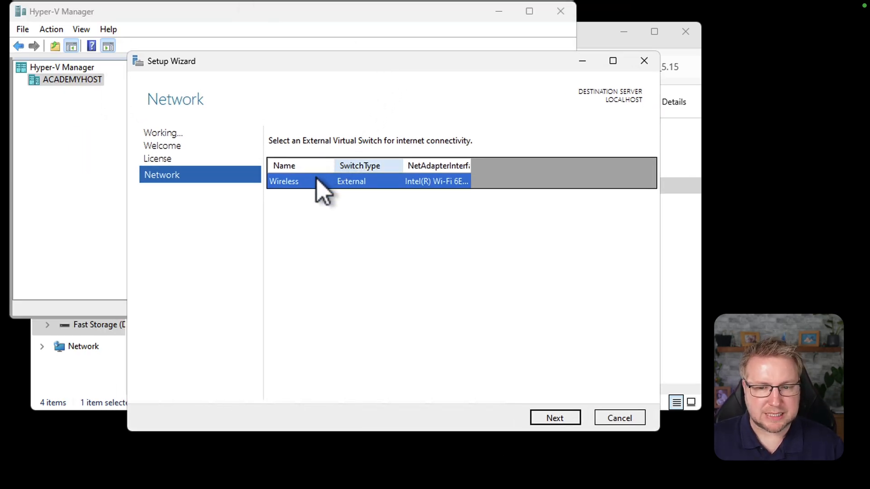
mouse_move(316, 206)
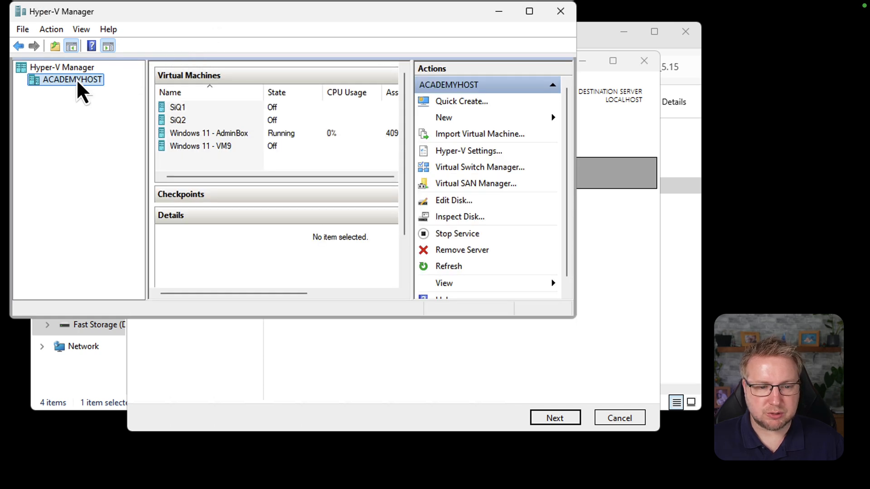
click(479, 167)
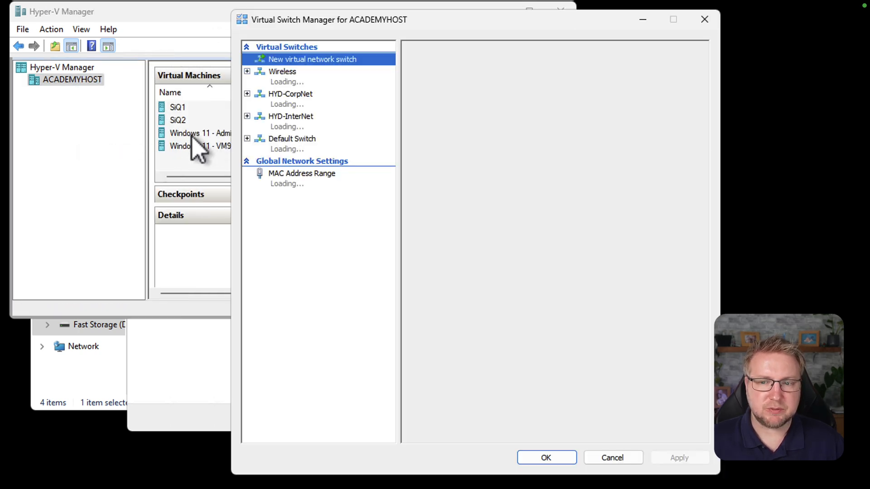
Step: Check the Wireless switch's external Wi-Fi adapter, compare Default Switch, then reselect Wireless
click(282, 71)
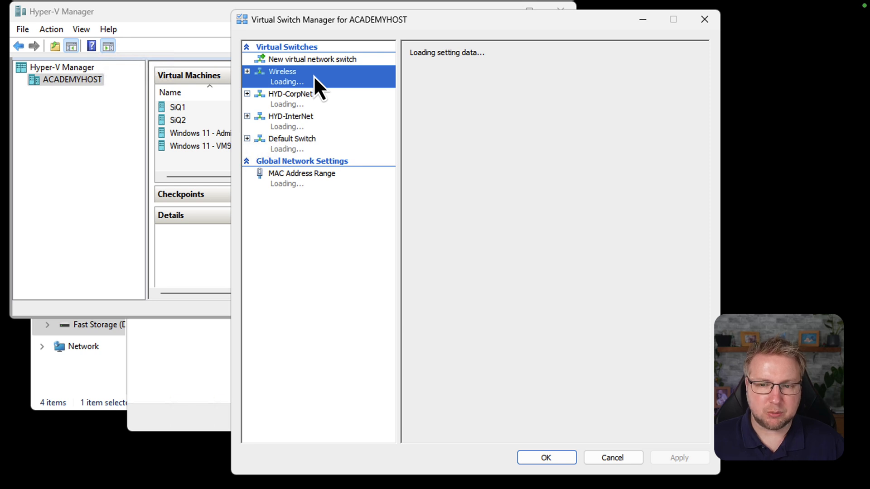
click(282, 71)
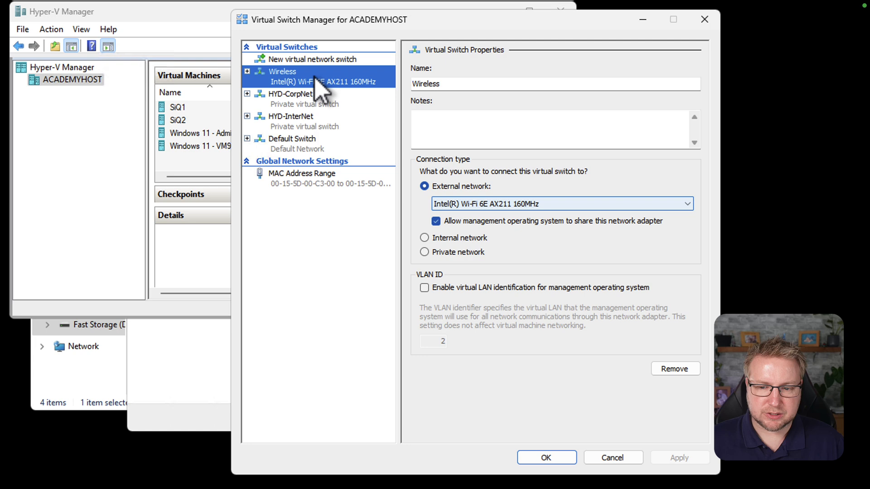
mouse_move(511, 219)
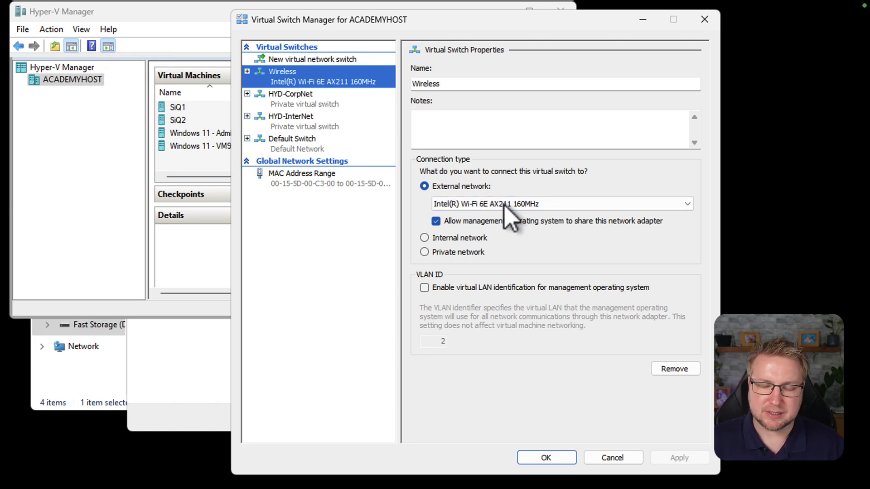
mouse_move(508, 255)
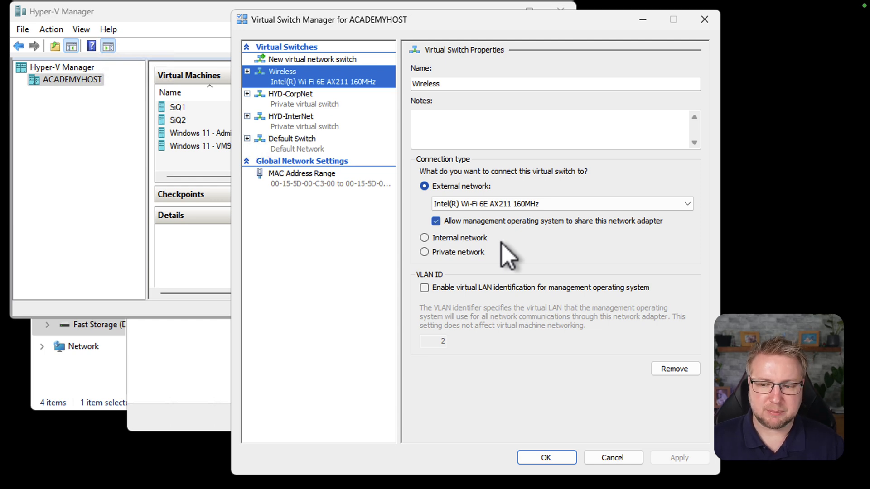
mouse_move(550, 234)
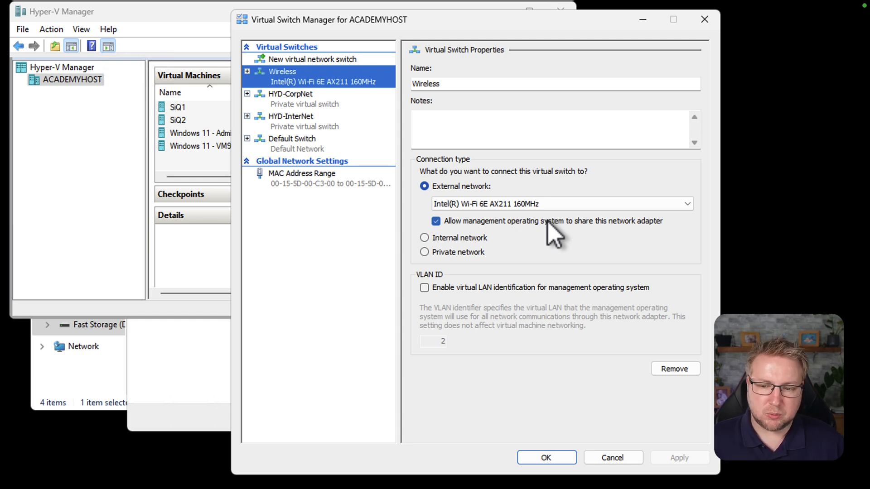
click(558, 203)
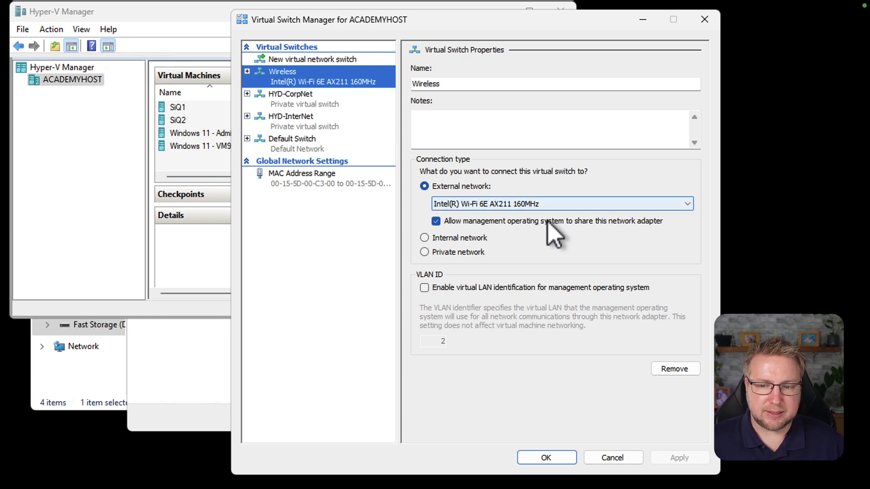
mouse_move(324, 113)
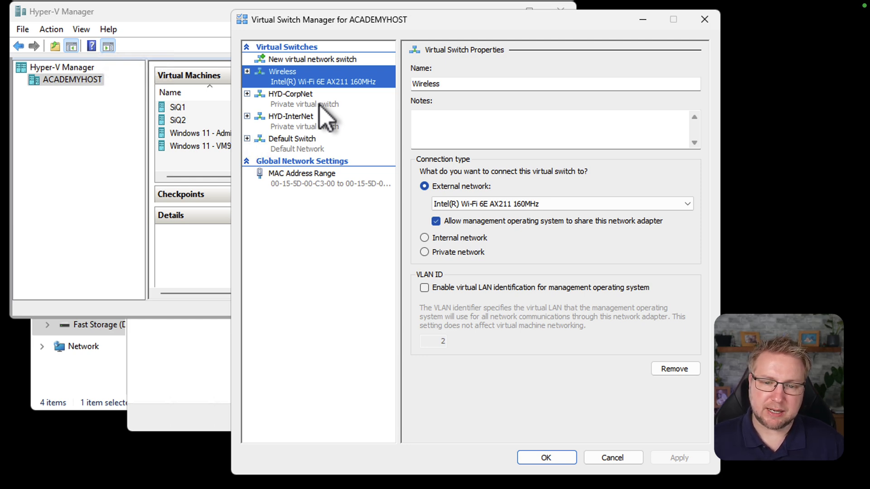
click(292, 143)
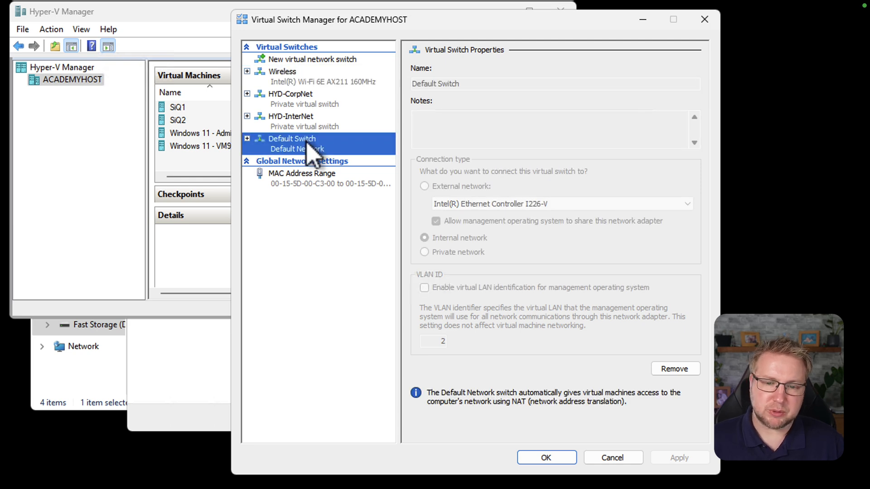
mouse_move(393, 150)
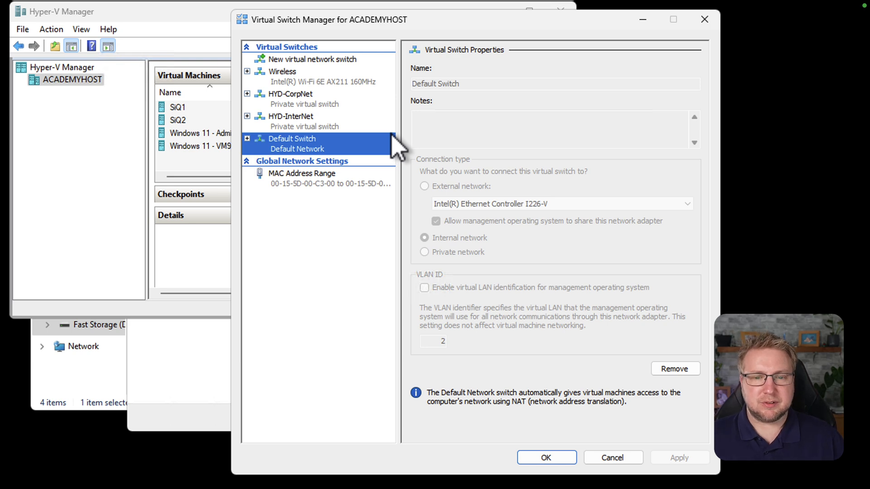
click(282, 71)
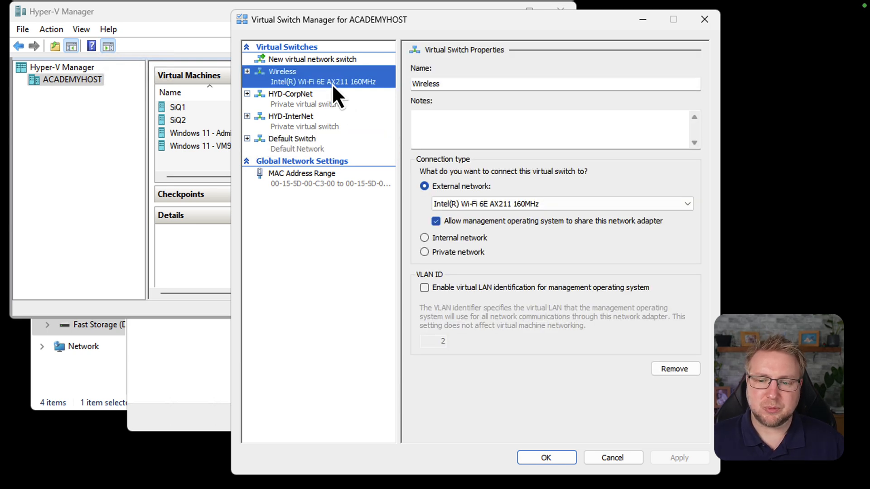
mouse_move(496, 208)
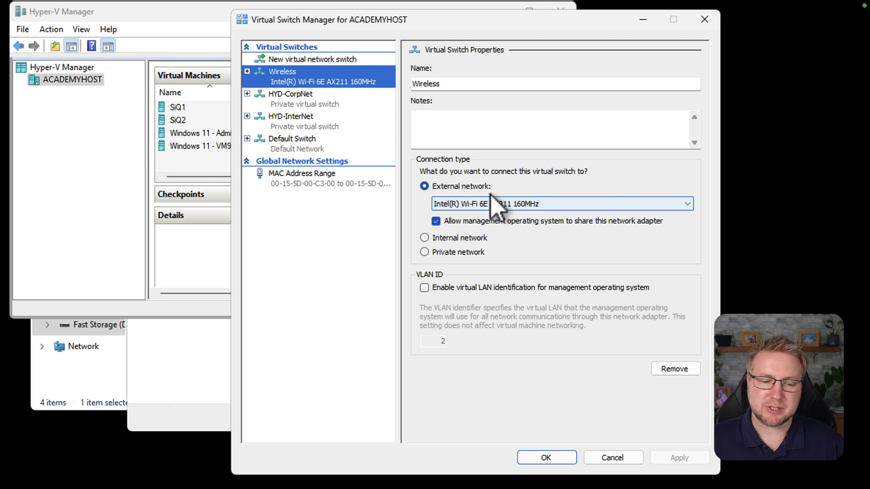
mouse_move(265, 329)
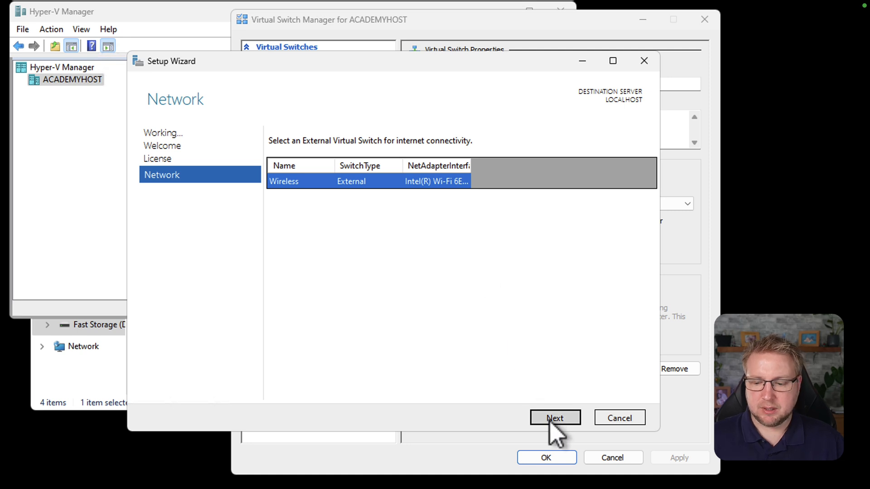
Step: Keep the Wireless external switch and launch provisioning from the Provision page
click(555, 418)
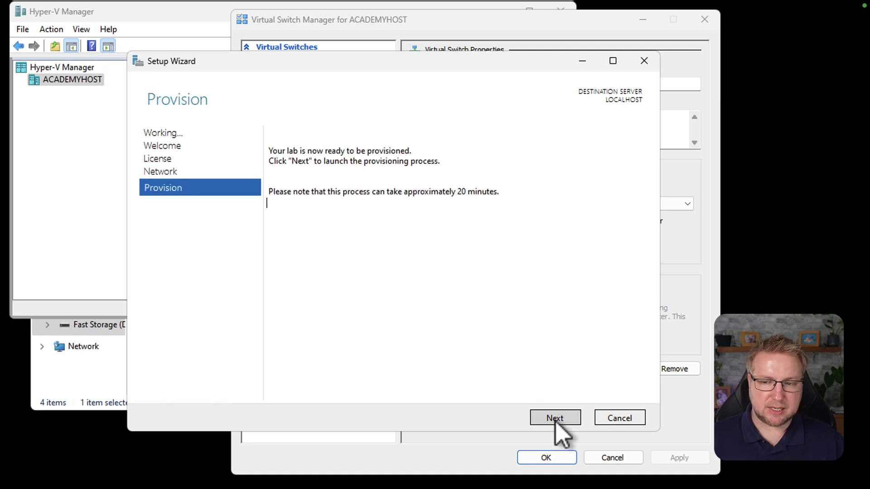
click(555, 418)
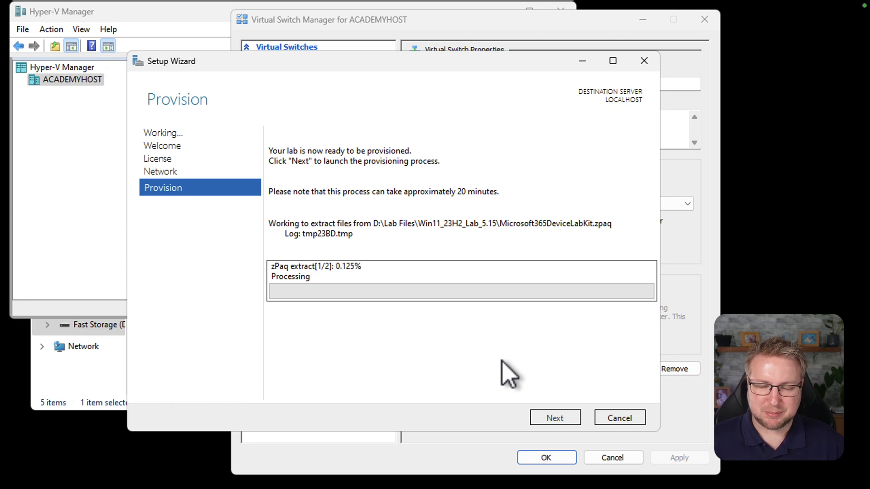
mouse_move(415, 226)
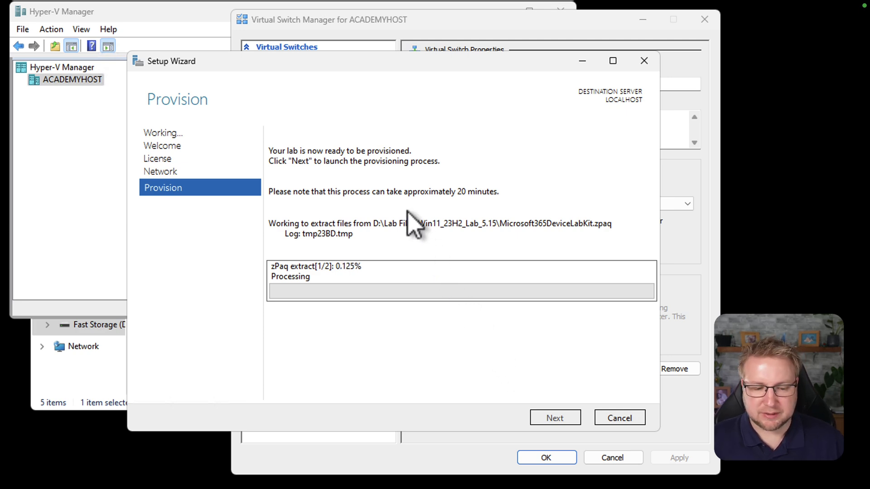
mouse_move(296, 287)
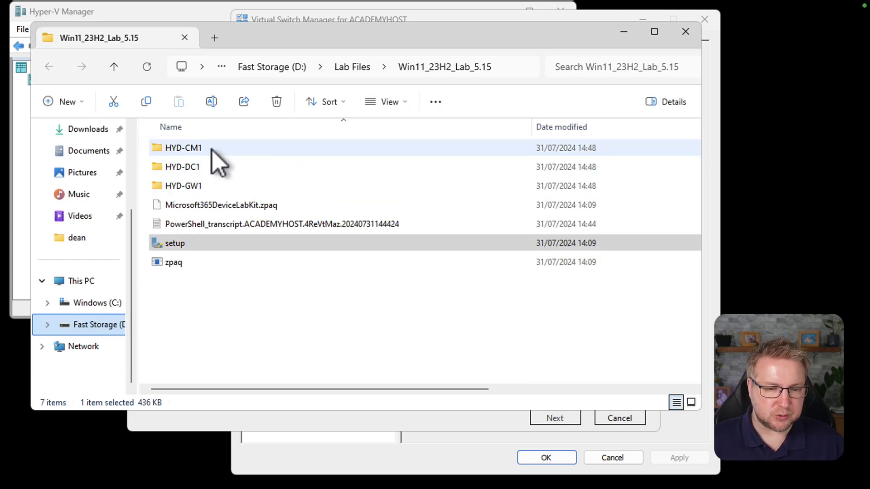
mouse_move(658, 164)
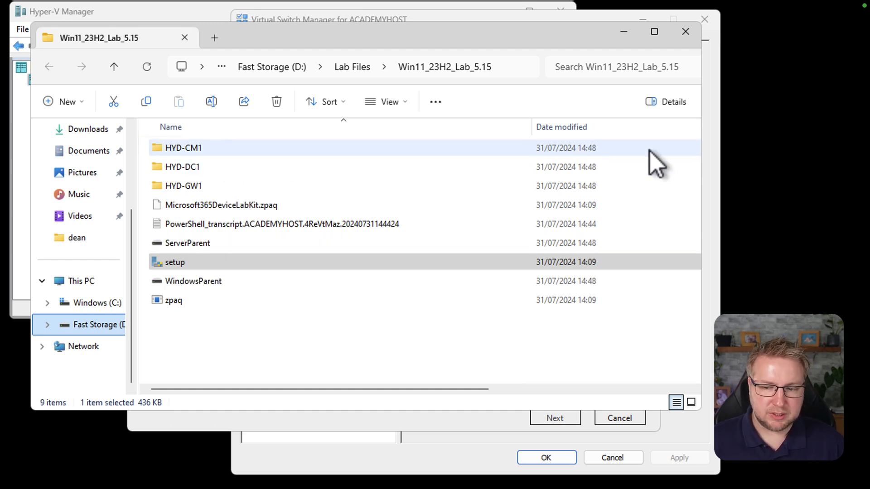
mouse_move(210, 259)
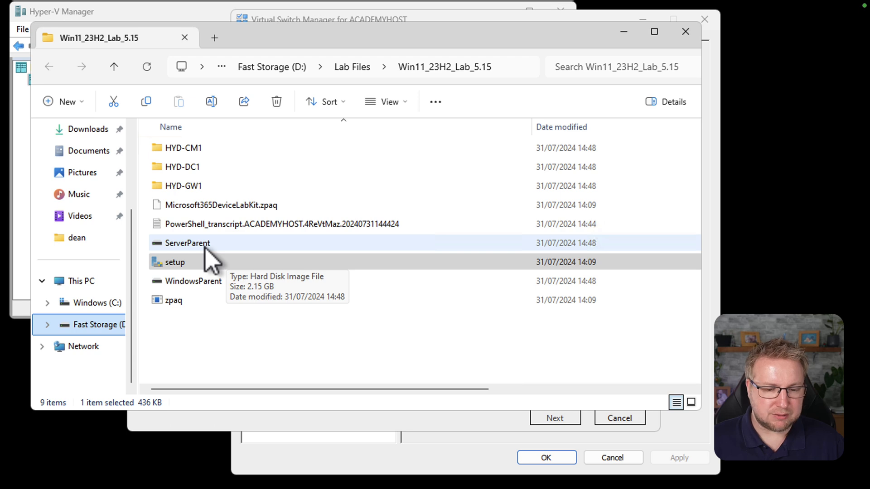
mouse_move(223, 300)
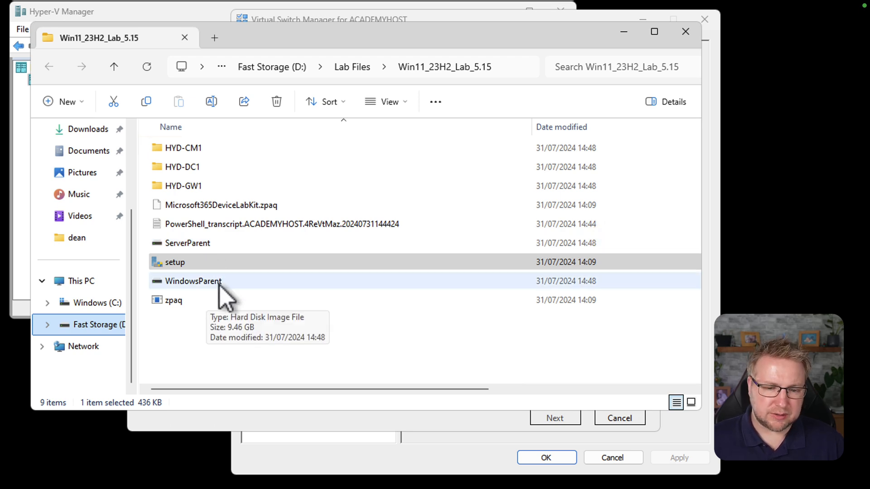
click(188, 243)
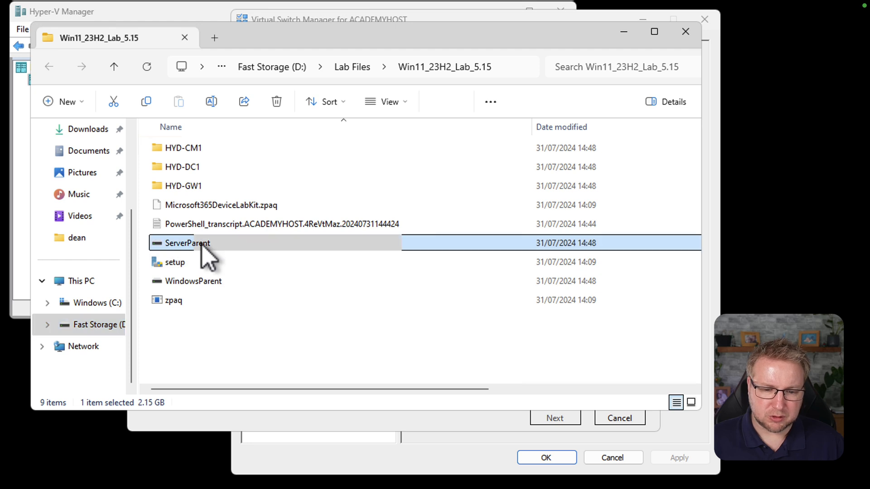
click(188, 243)
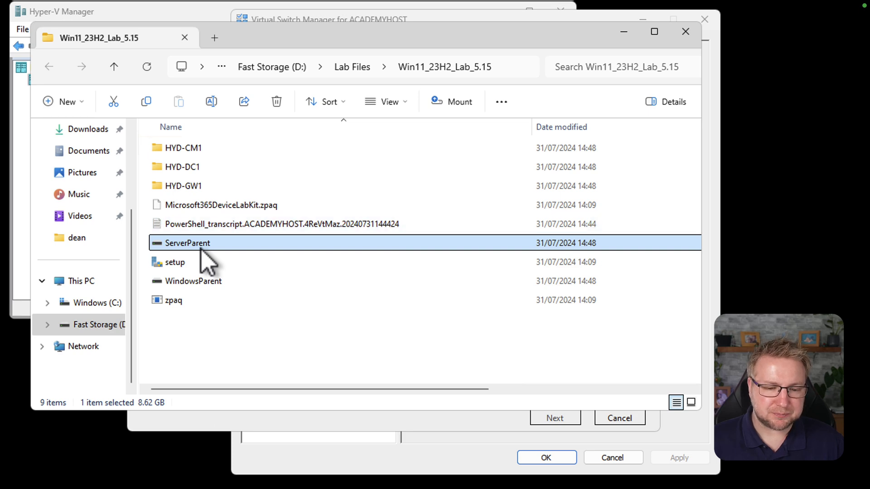
mouse_move(216, 274)
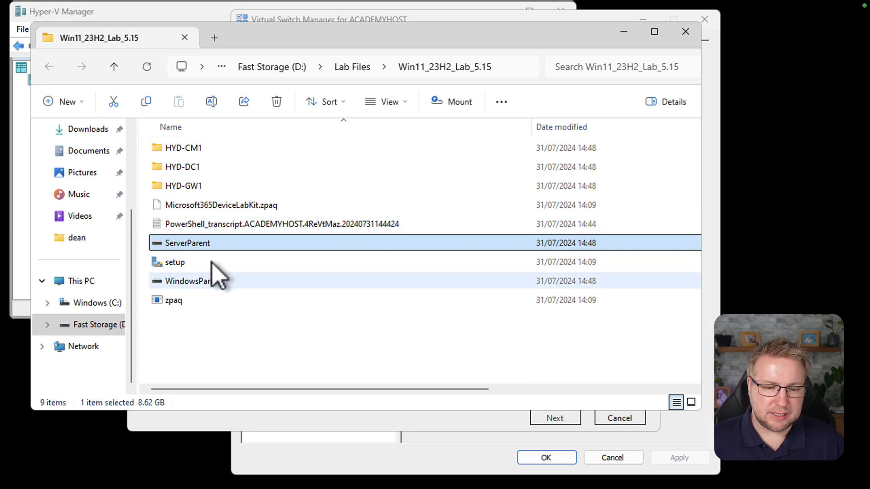
mouse_move(214, 278)
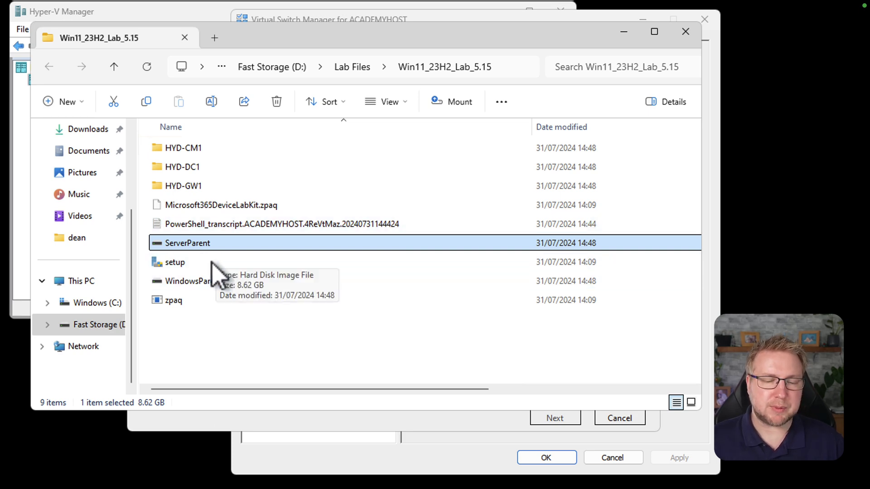
mouse_move(210, 282)
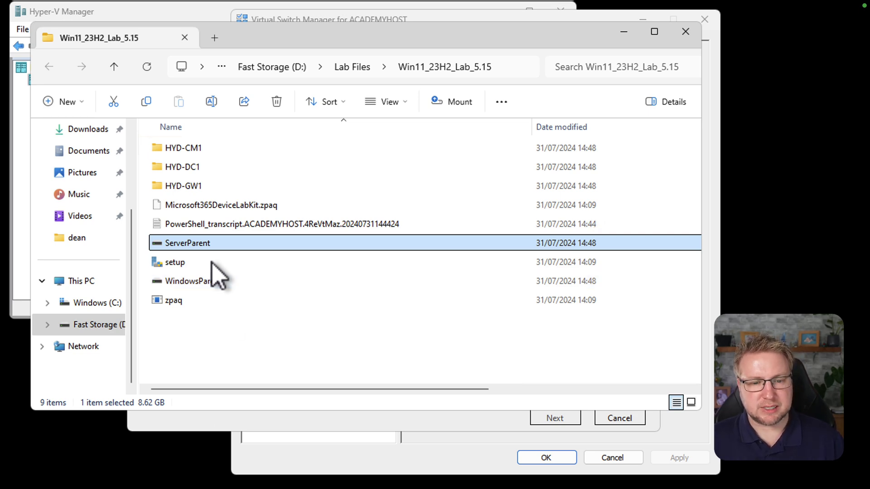
mouse_move(231, 186)
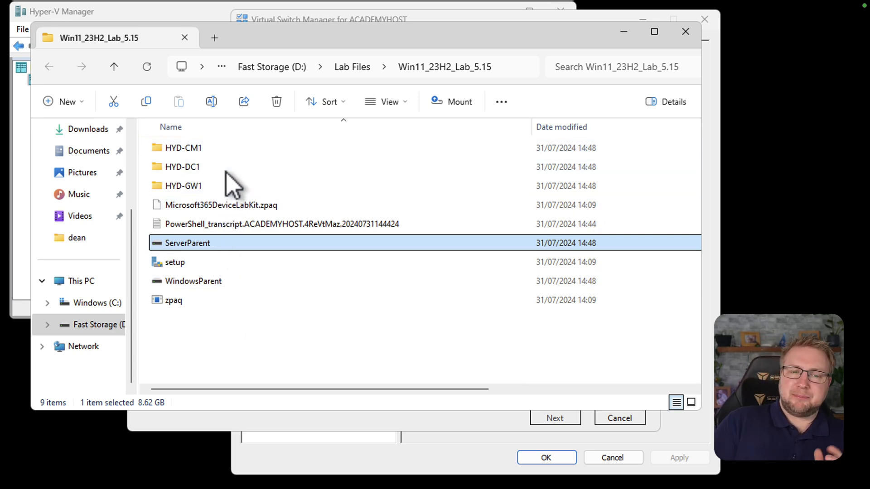
mouse_move(277, 188)
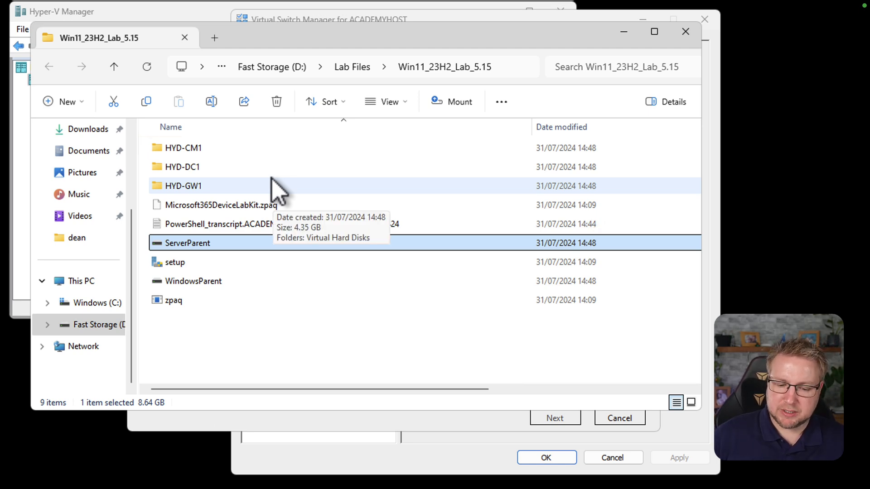
mouse_move(440, 423)
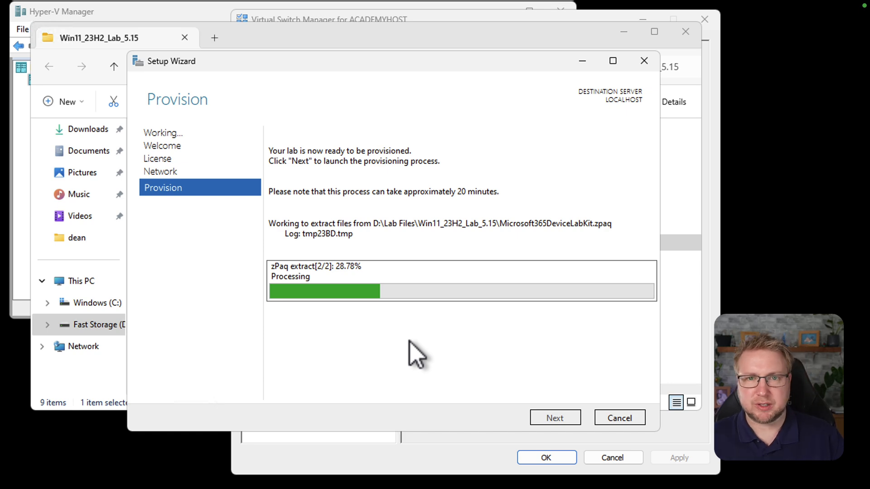
mouse_move(366, 258)
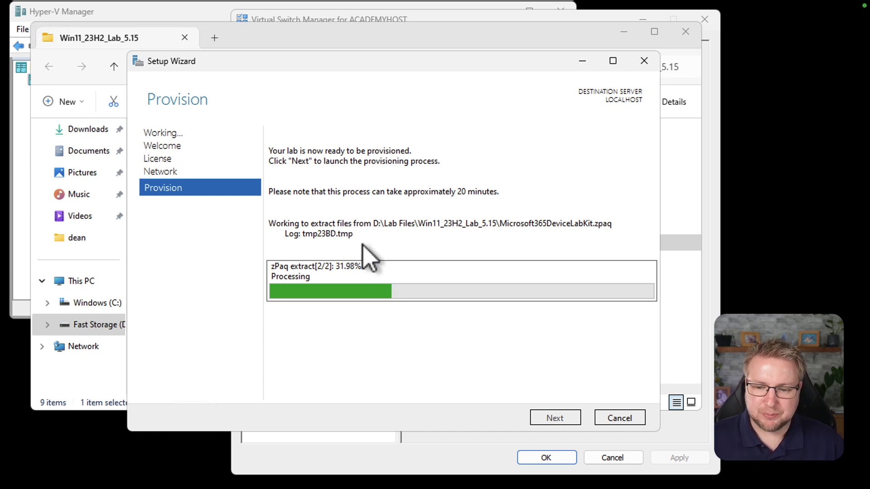
mouse_move(388, 230)
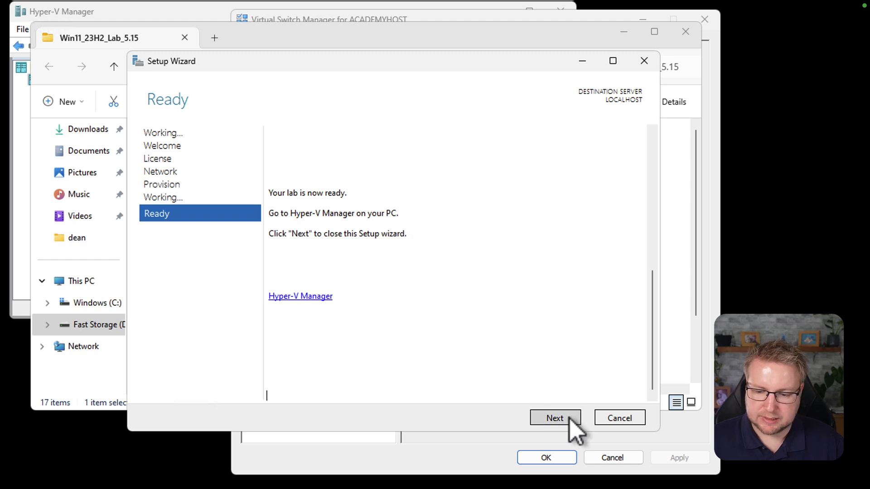
Step: Close the finished wizard, browse HYD-CM1, and review the client VHDX files
click(555, 418)
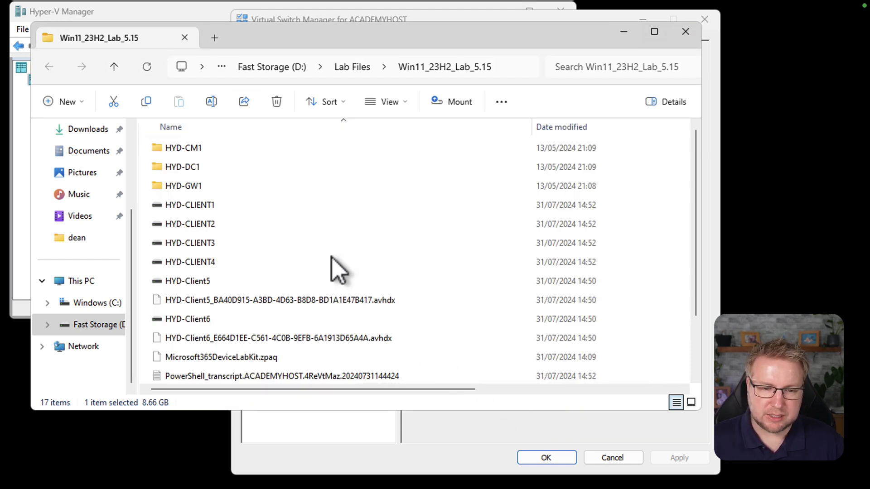
click(183, 186)
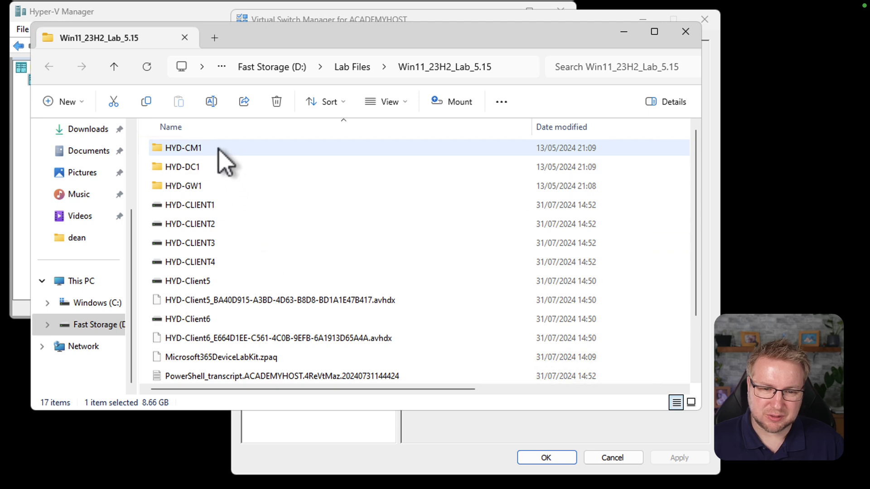
double_click(182, 148)
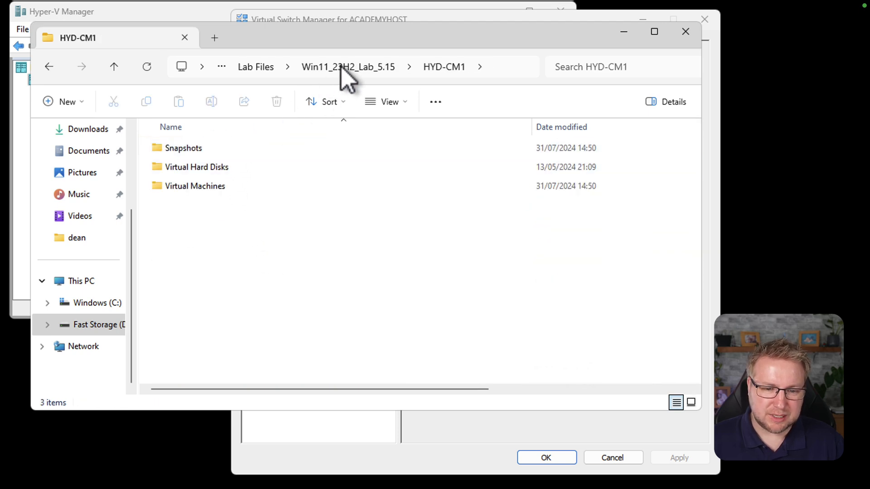
click(348, 67)
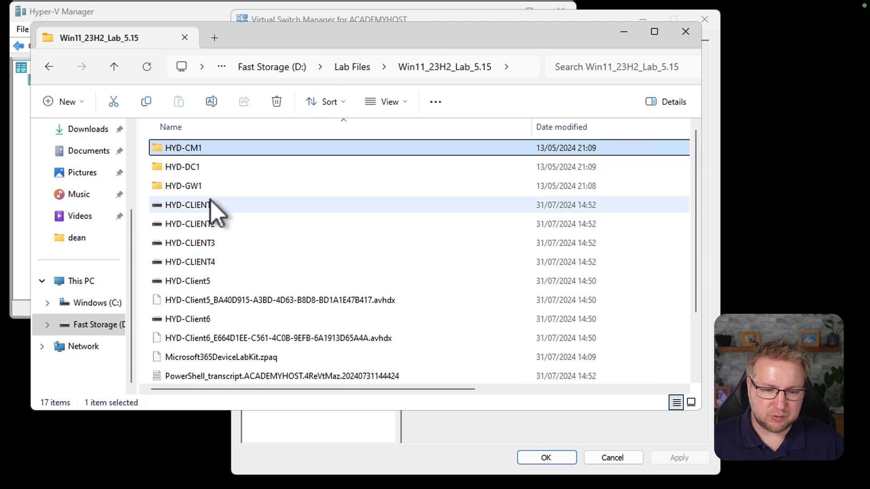
mouse_move(263, 311)
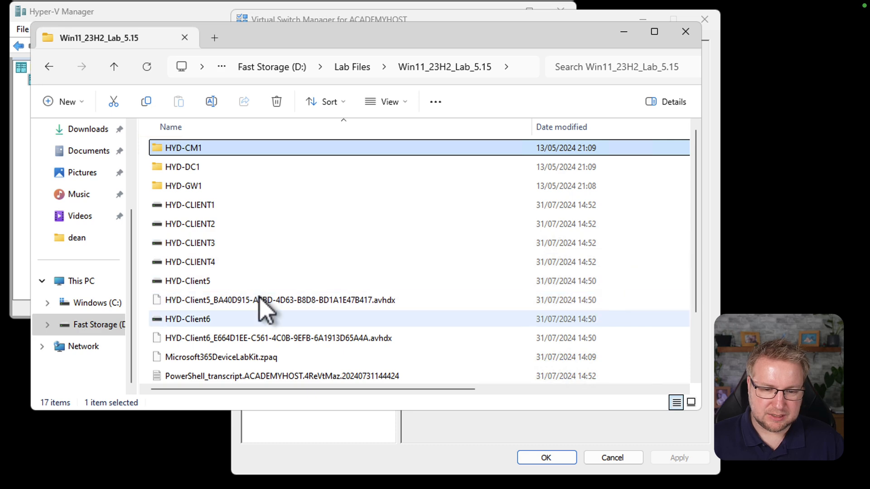
scroll(down, 3)
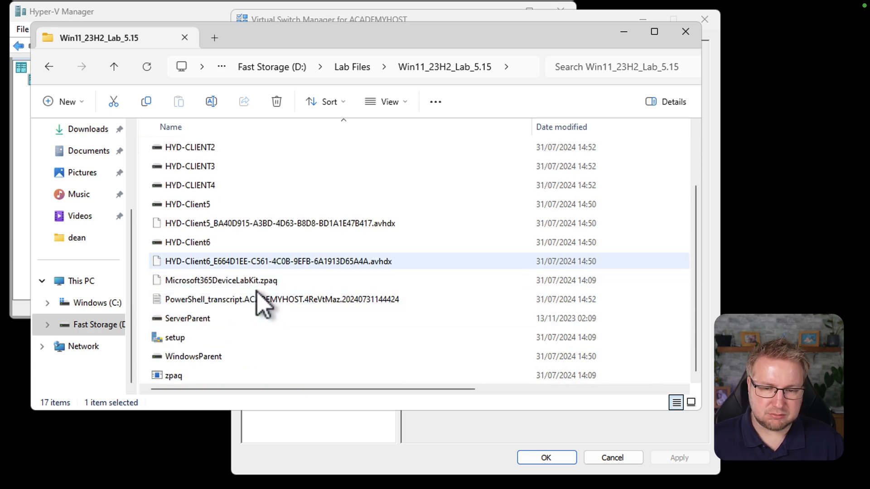
scroll(up, 3)
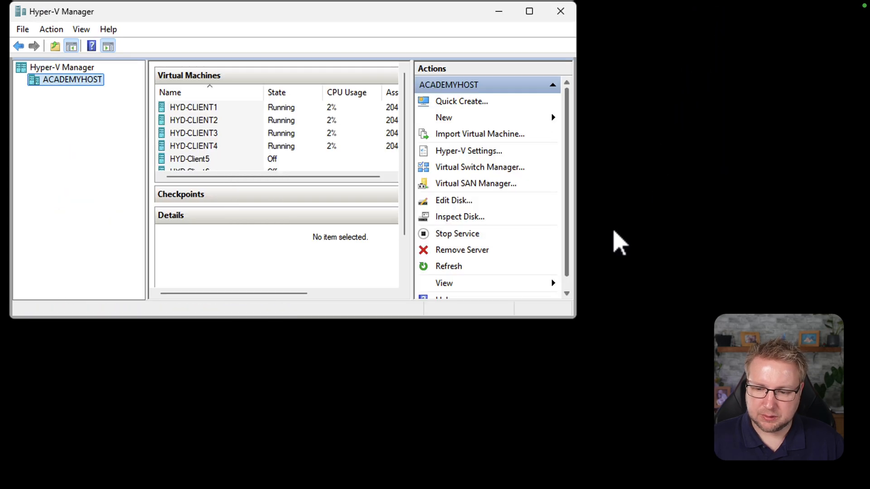
mouse_move(572, 321)
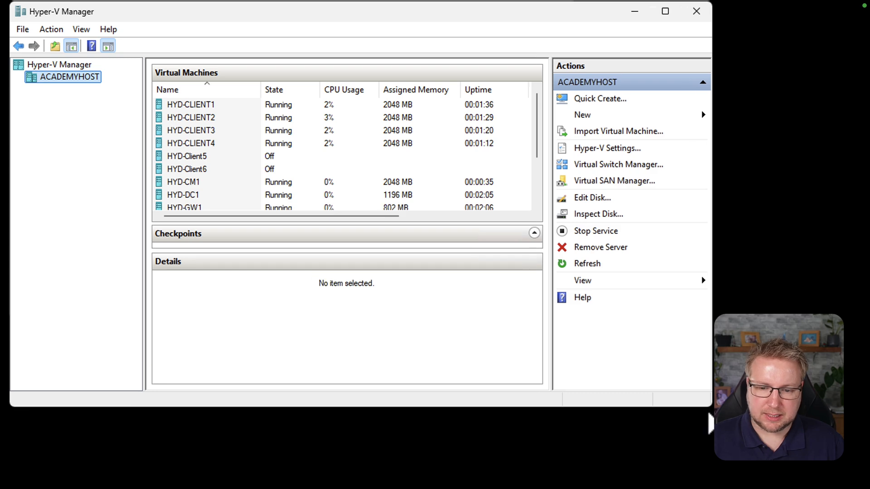
mouse_move(663, 333)
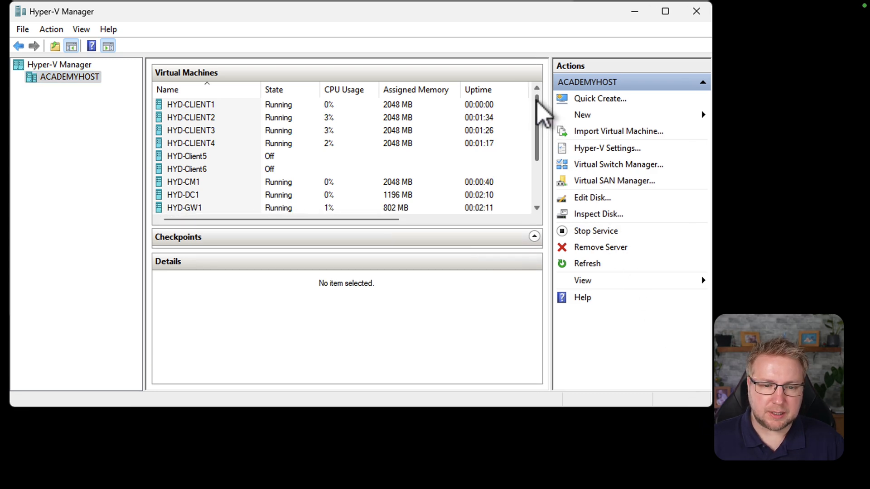
mouse_move(247, 117)
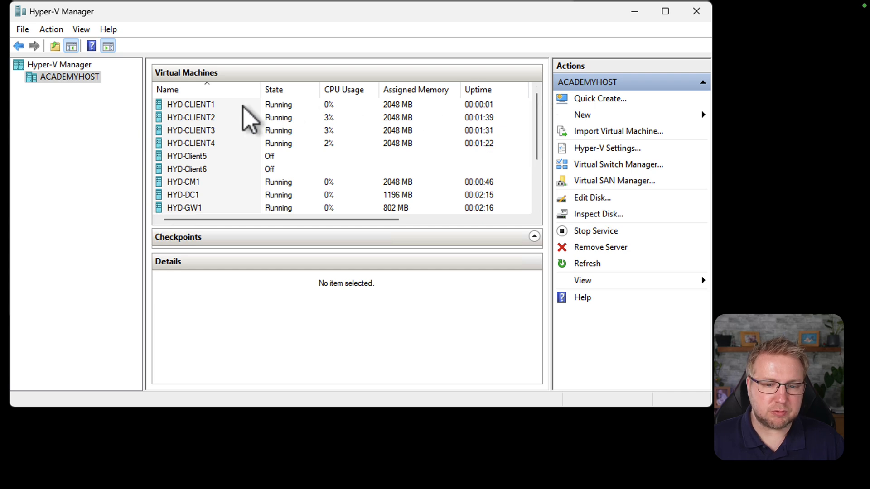
Step: Review the running status of HYD-CLIENT2, HYD-CLIENT4, HYD-CM1, HYD-DC1 and HYD-GW1
click(191, 143)
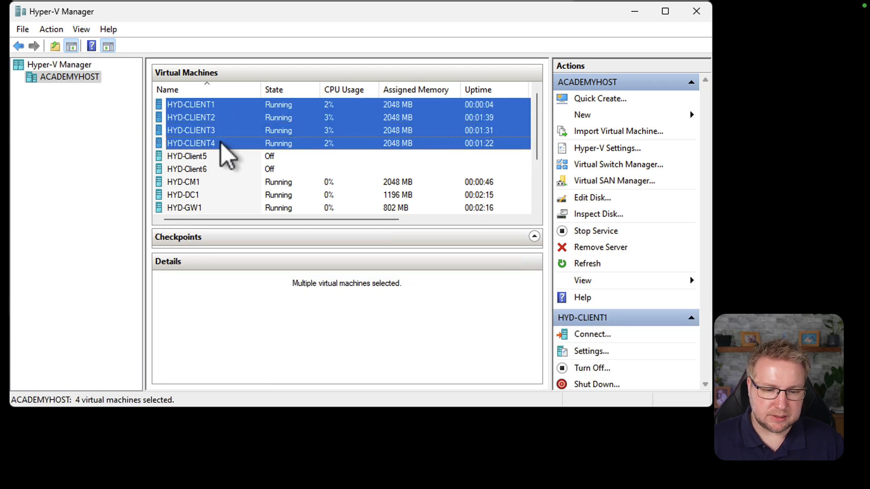
click(191, 117)
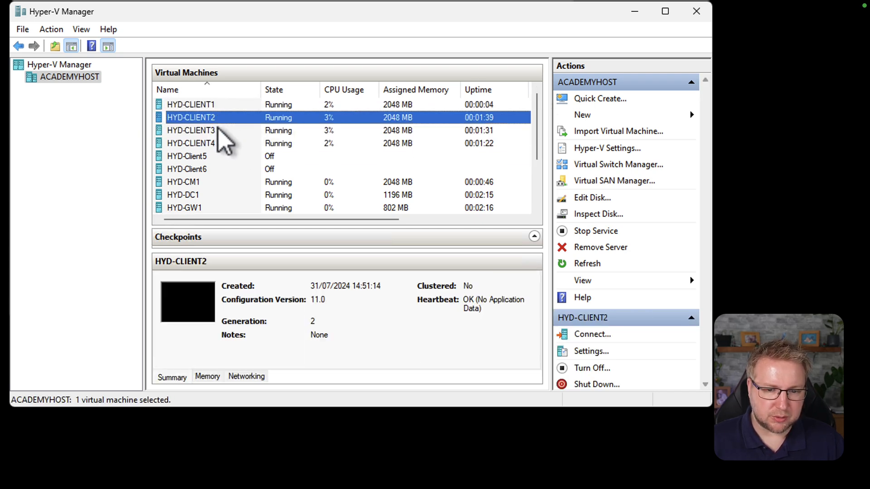
click(191, 143)
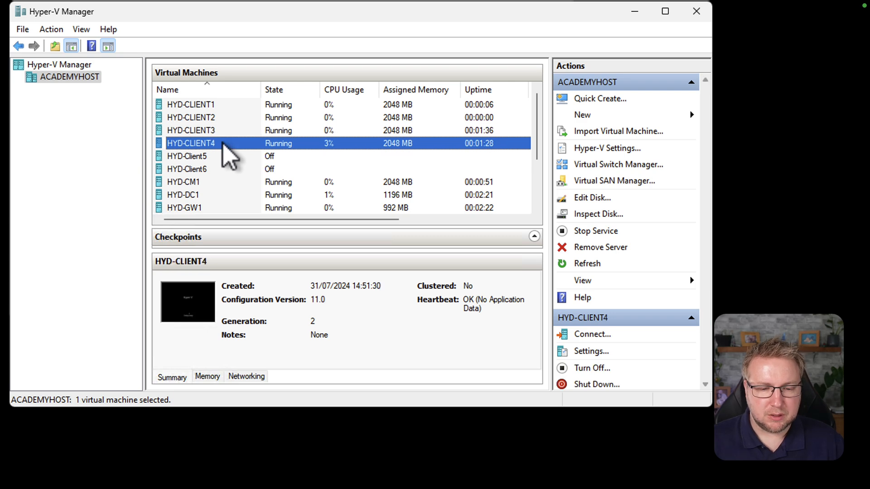
click(183, 182)
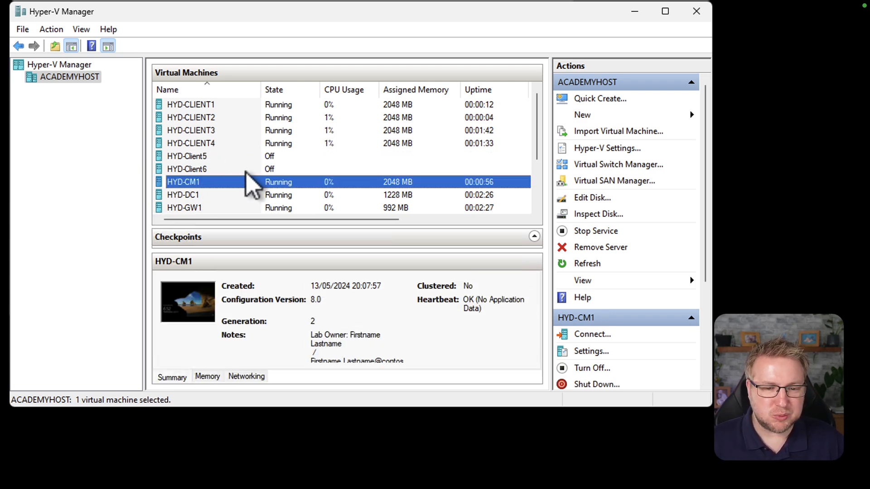
click(183, 195)
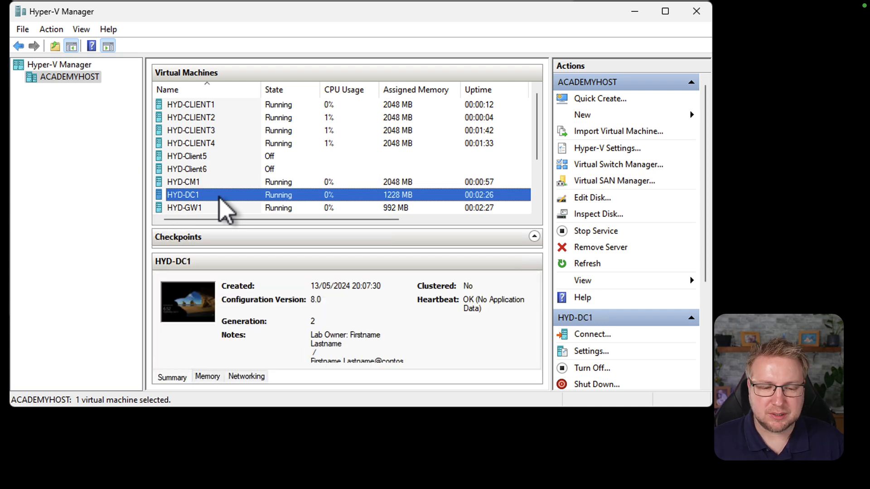
click(184, 208)
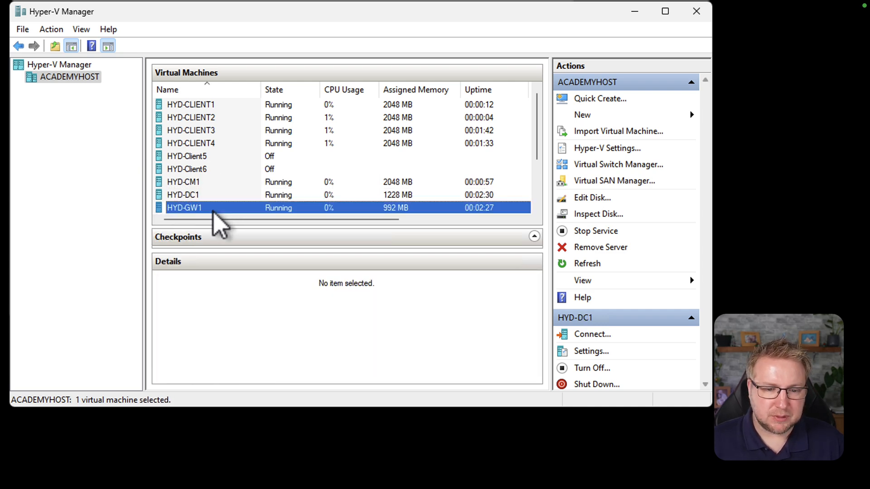
click(184, 208)
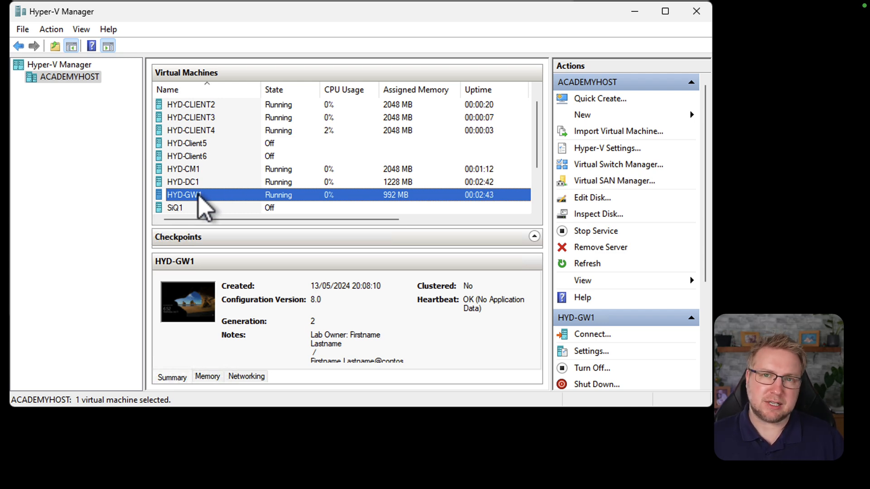
mouse_move(210, 172)
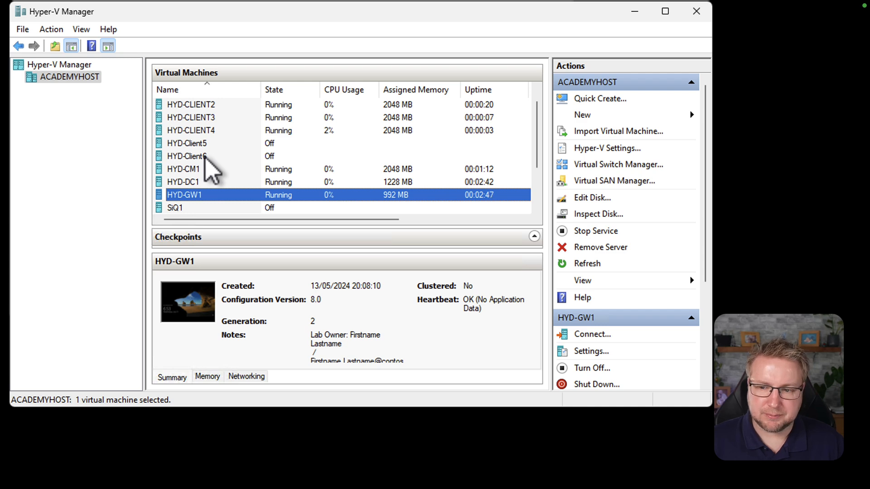
scroll(down, 3)
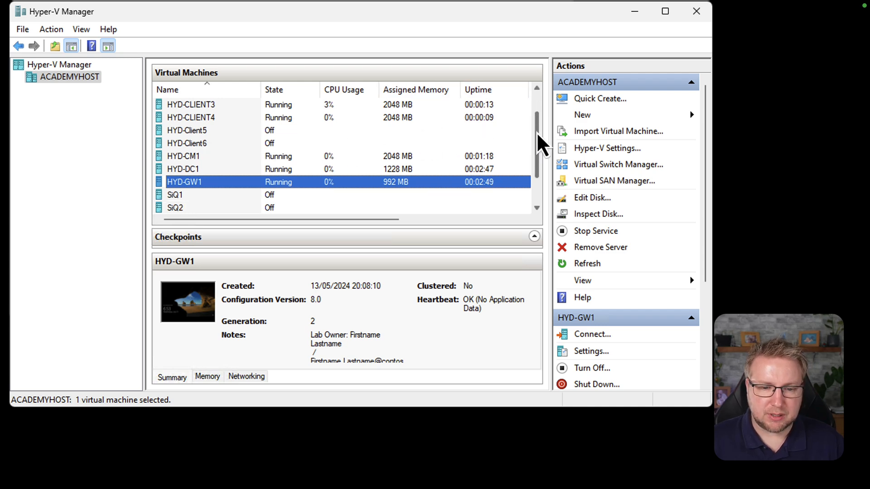
scroll(down, 3)
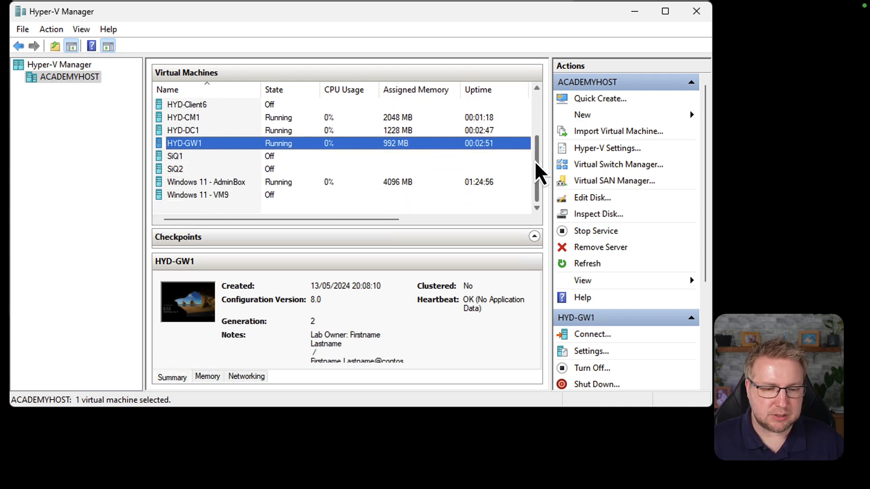
scroll(up, 3)
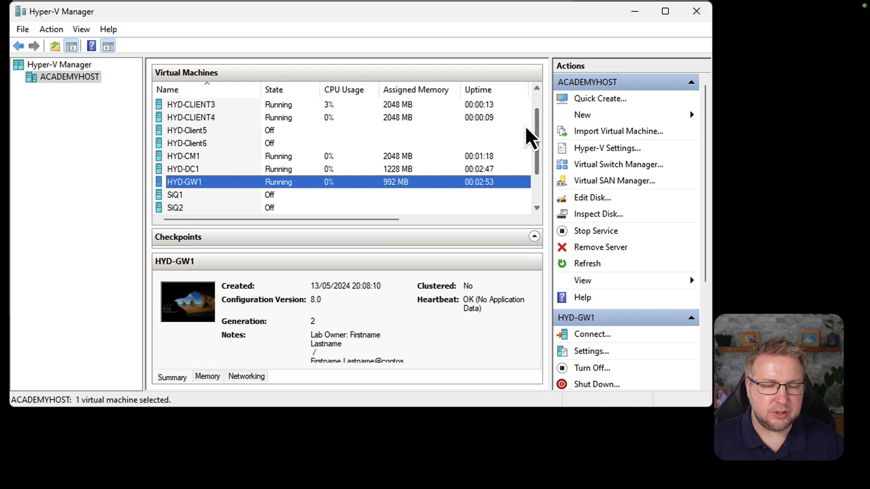
scroll(up, 3)
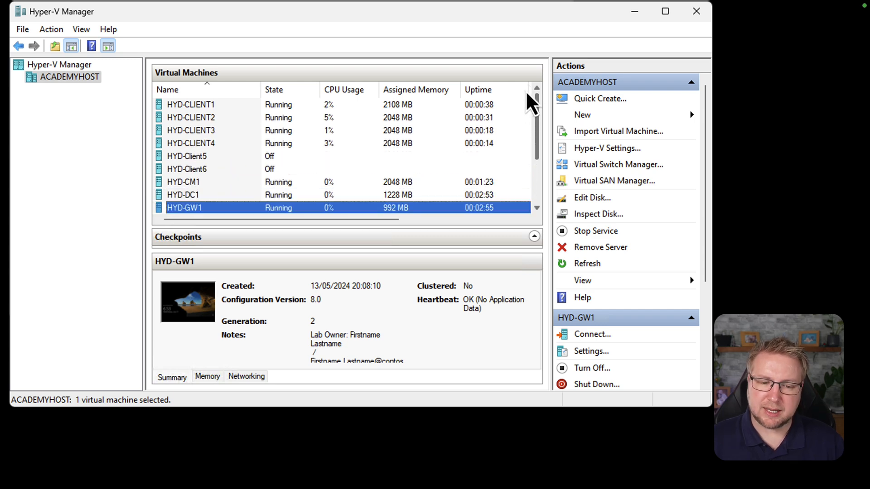
mouse_move(363, 136)
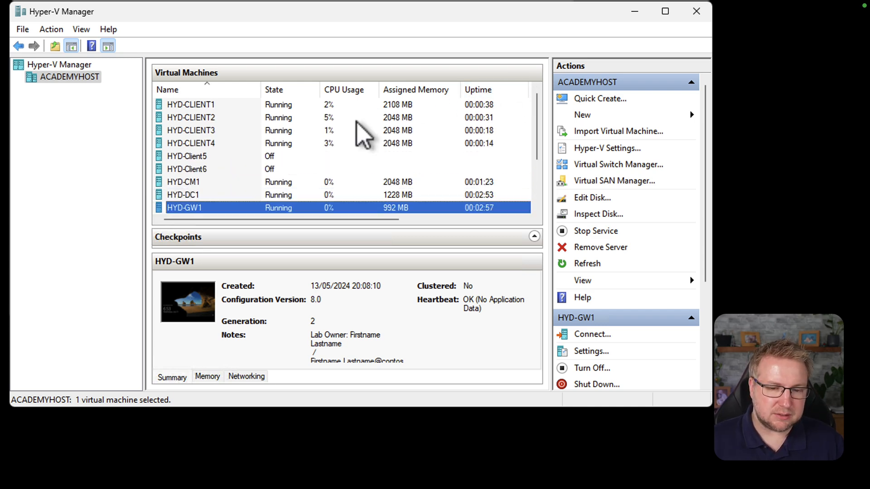
mouse_move(254, 189)
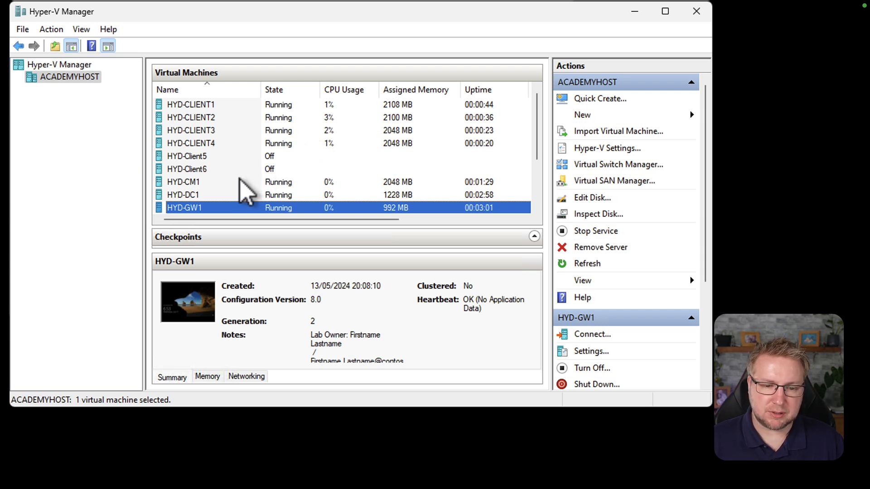
scroll(down, 3)
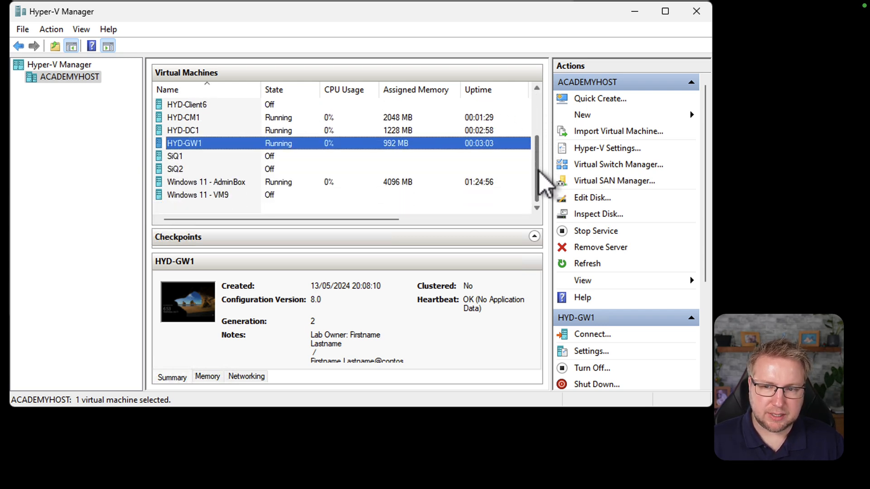
scroll(up, 3)
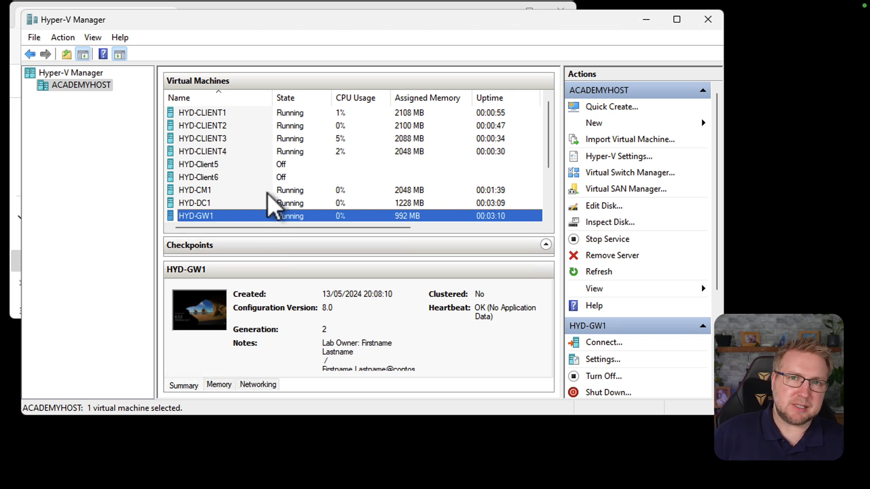
mouse_move(275, 183)
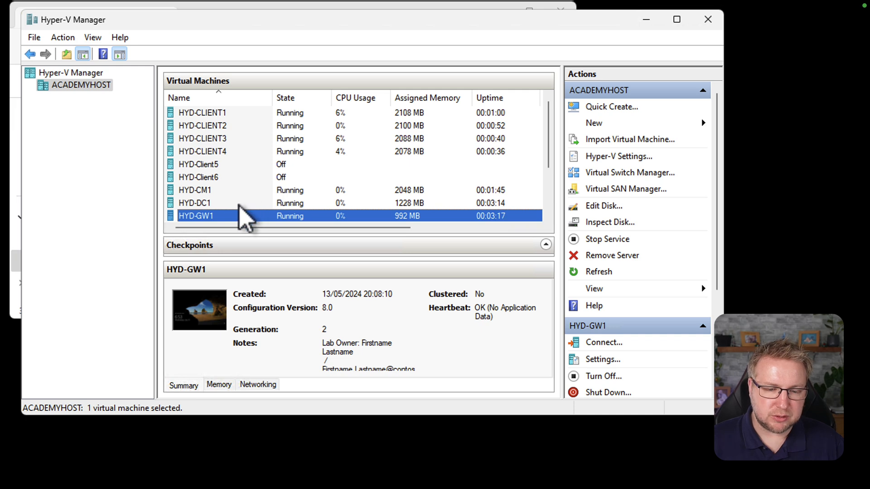
Step: Connect to HYD-DC1's console and sign in as CORP\LabAdmin with the lab password
right_click(195, 202)
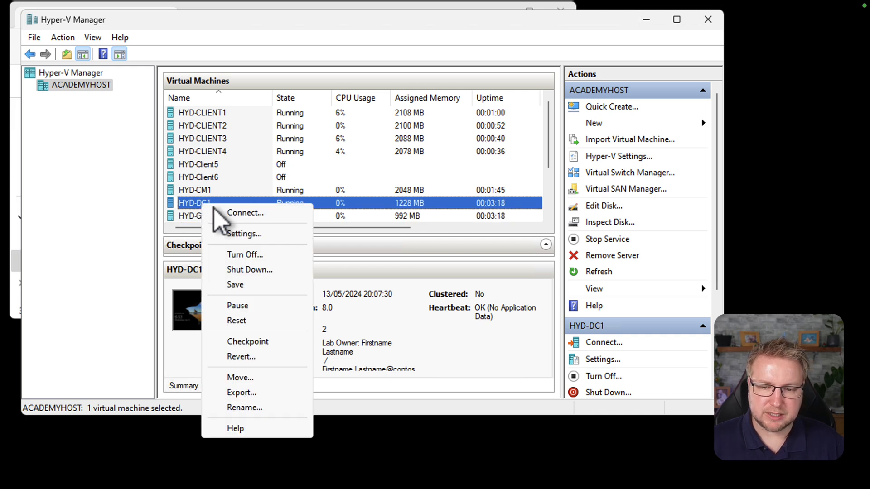
click(246, 212)
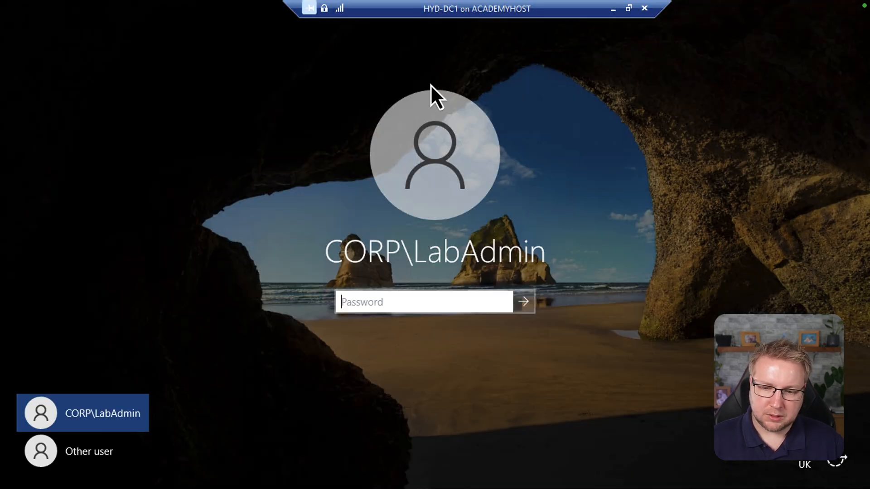
mouse_move(435, 308)
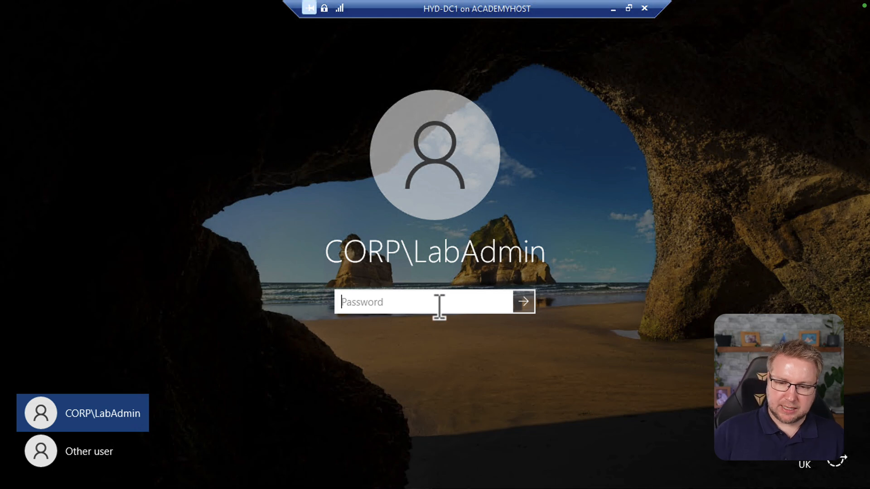
text(•)
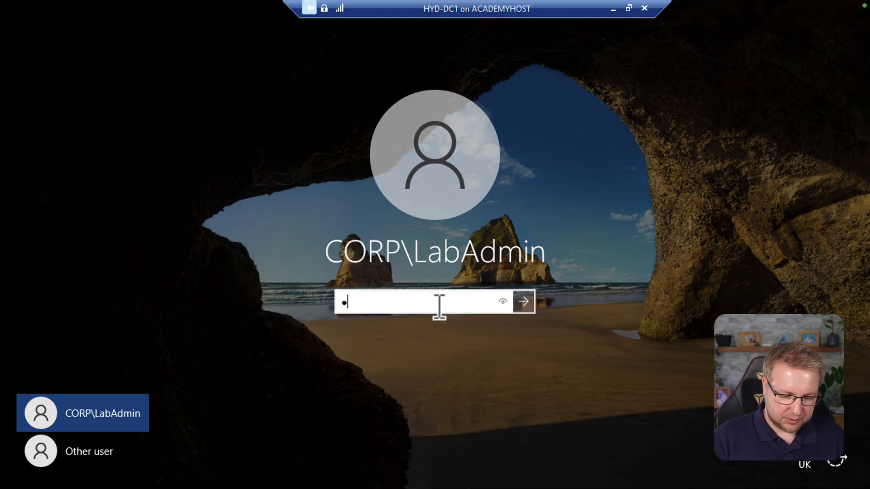
text(••••)
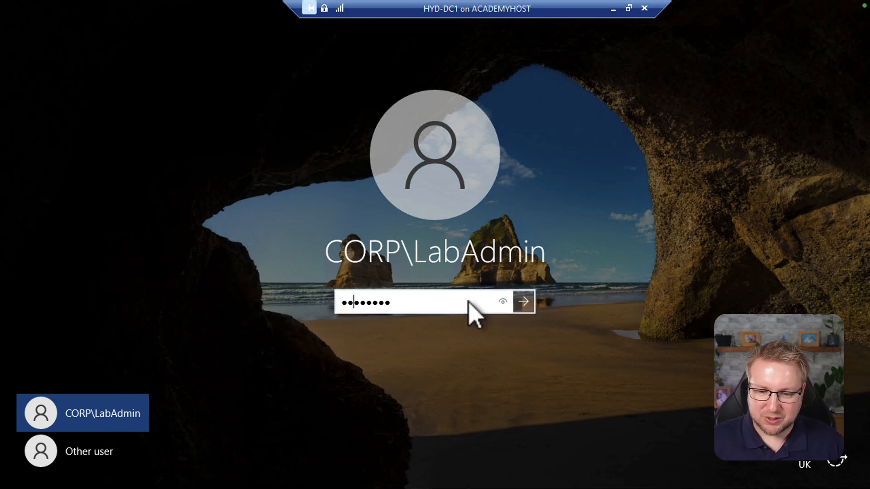
click(502, 302)
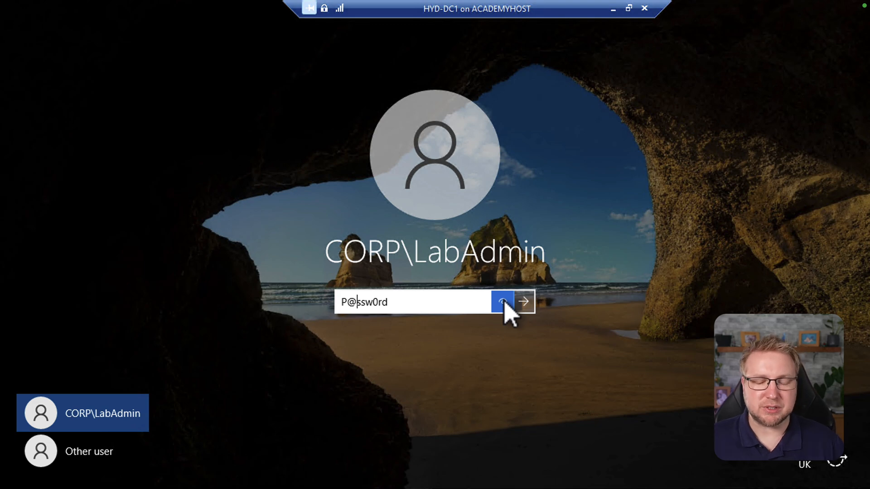
click(502, 302)
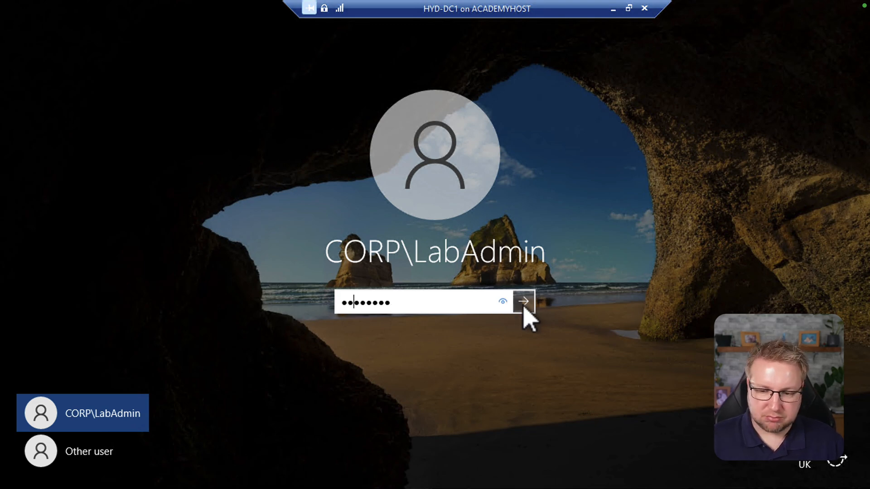
click(522, 302)
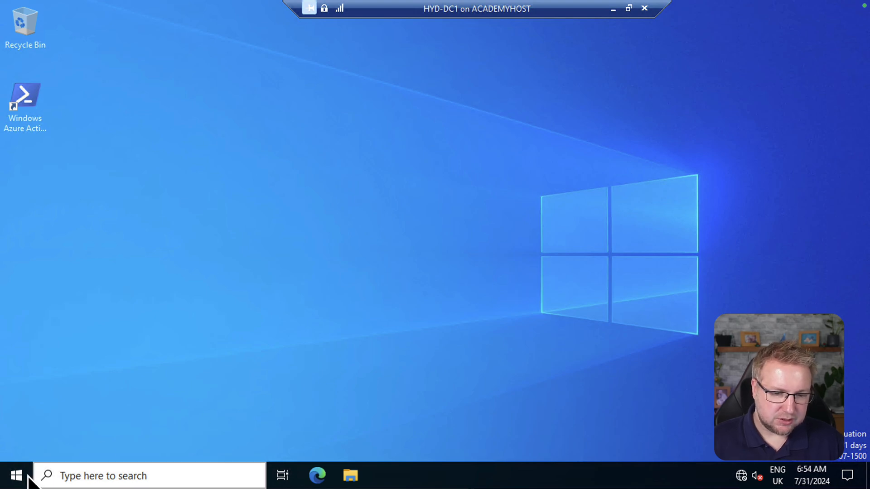
Step: Launch Active Directory Users and Computers from a Start search for 'active' and show TestUser1–4 under CORP USERS
click(16, 477)
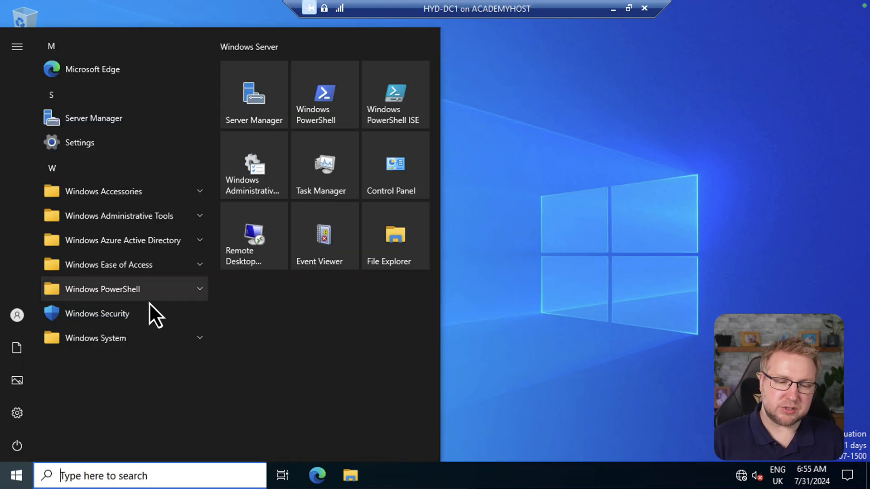
text(active)
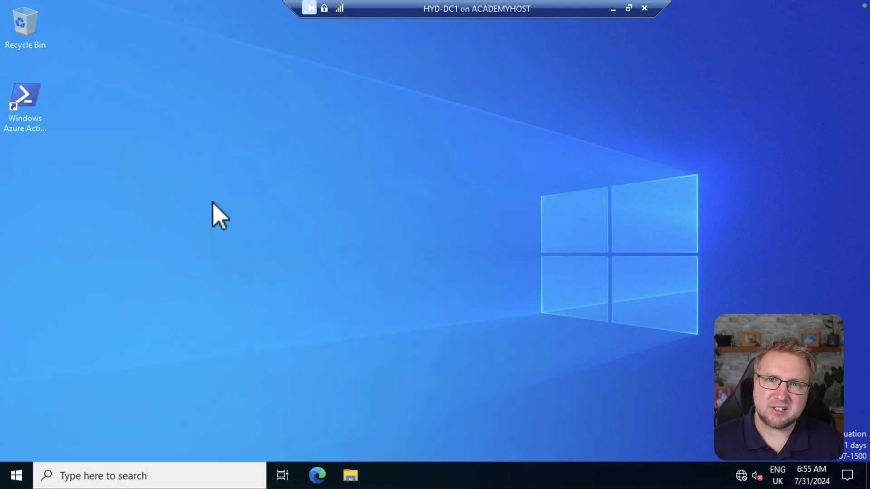
double_click(25, 100)
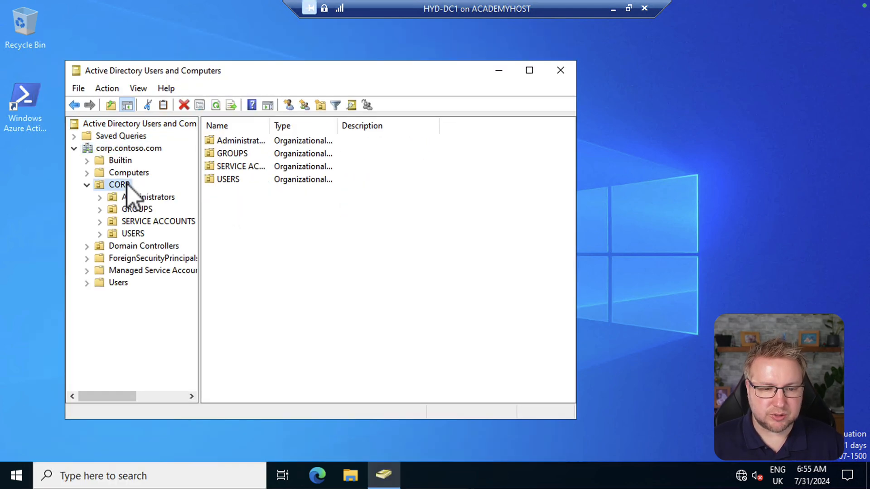
click(132, 233)
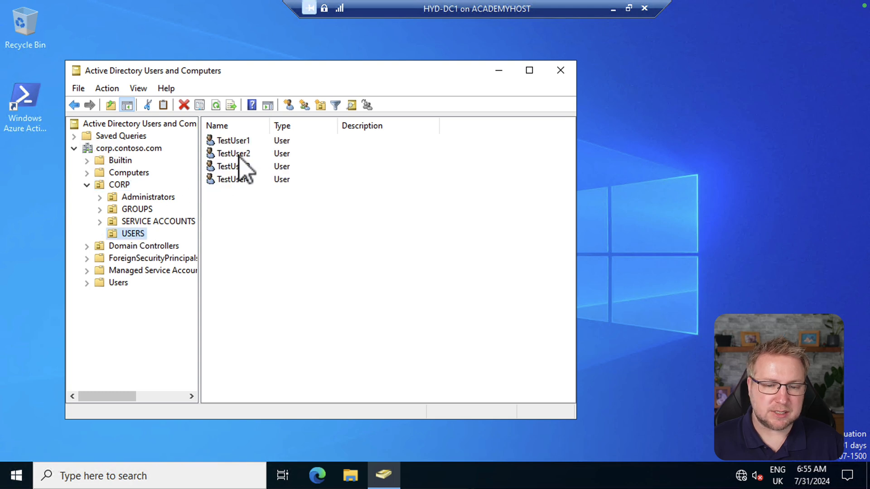
mouse_move(287, 253)
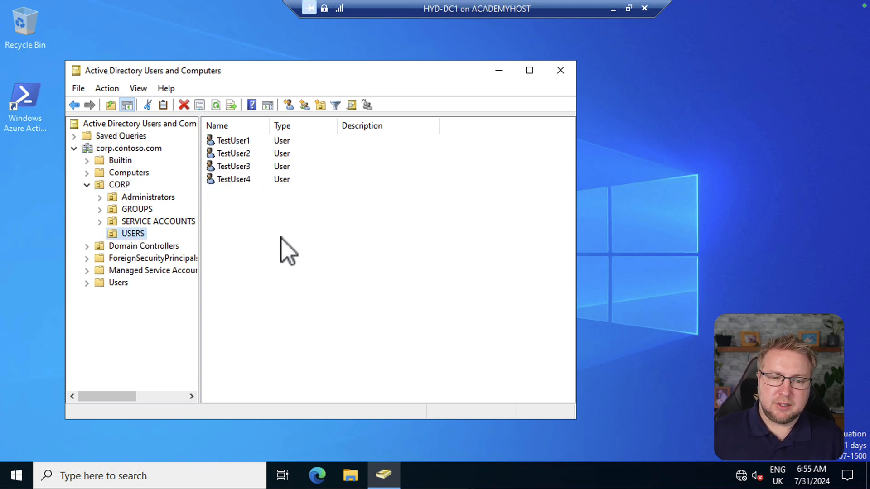